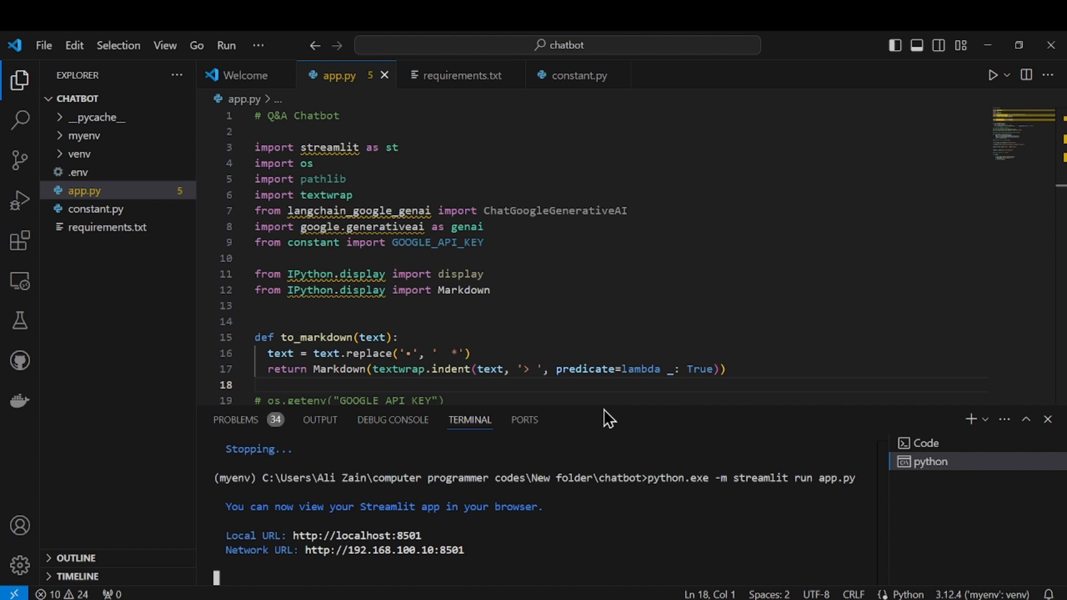
mouse_move(388, 166)
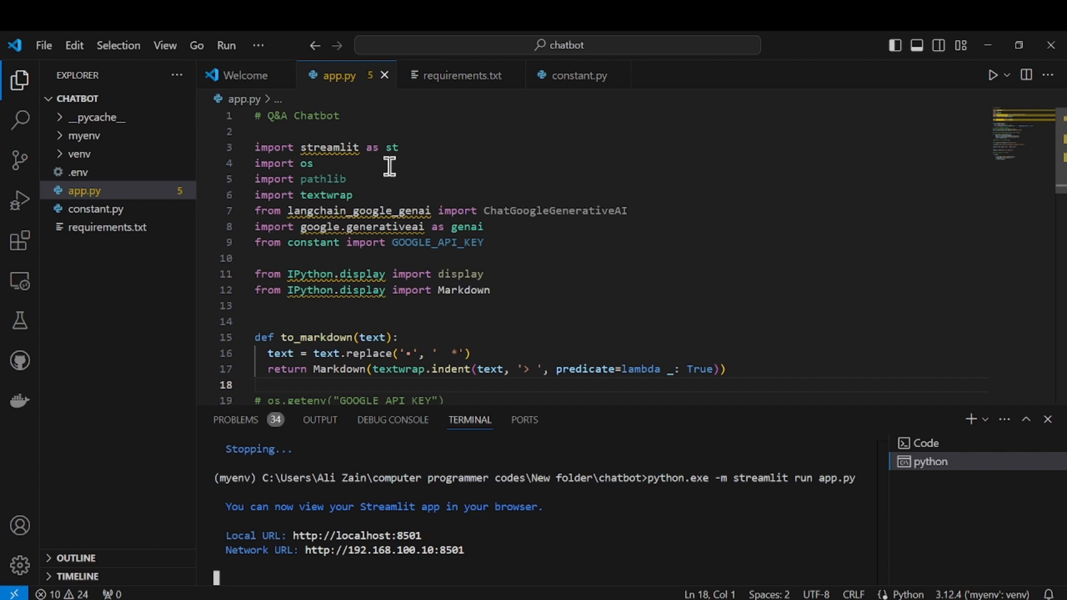
mouse_move(340, 209)
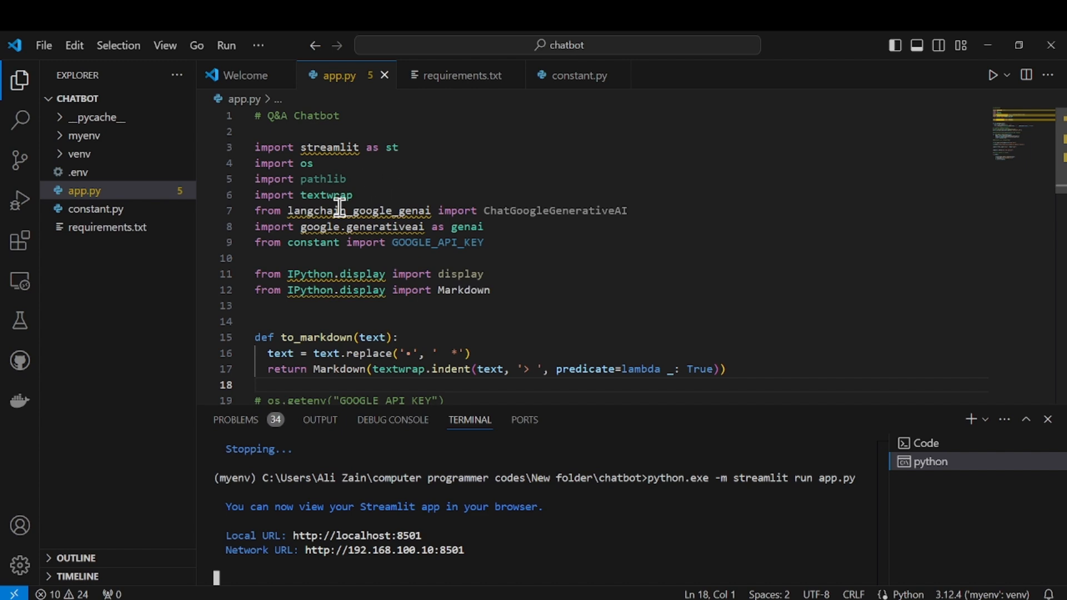
Step: Review the pathlib import in app.py and the package names in requirements.txt
double_click(359, 210)
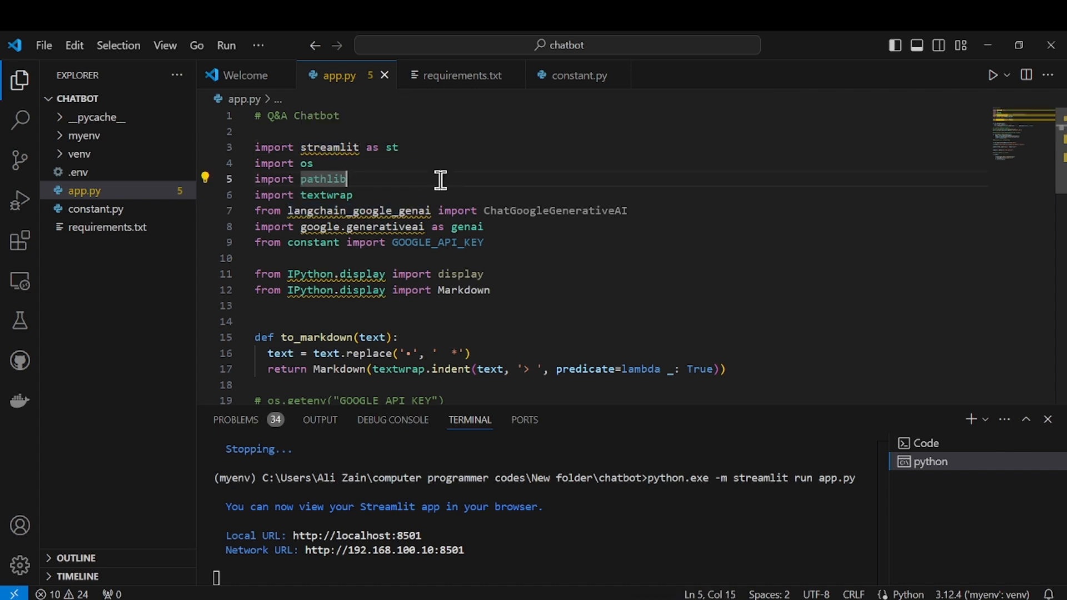
mouse_move(376, 109)
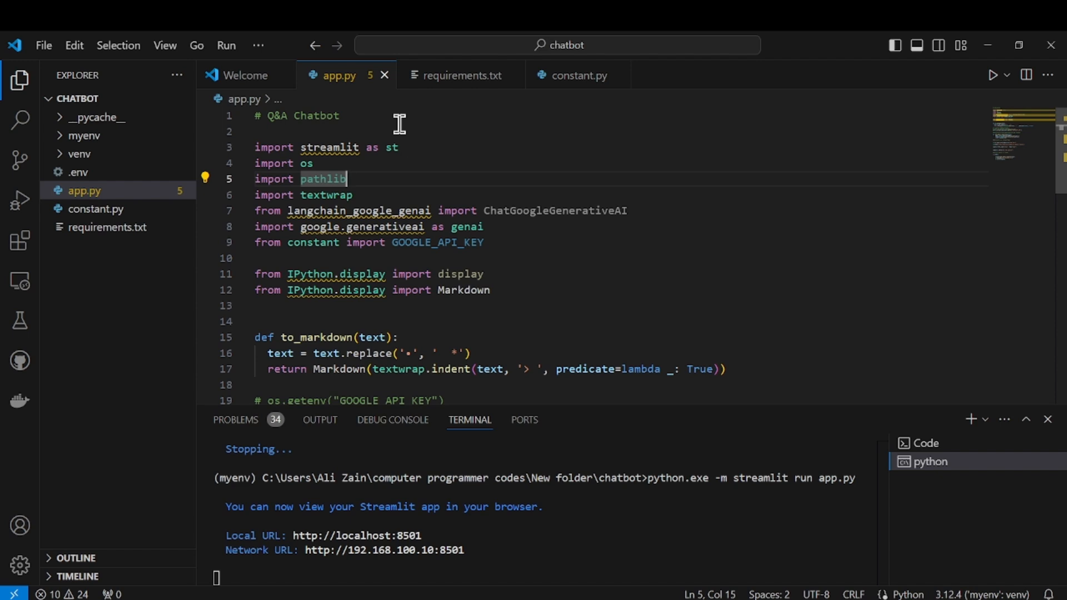
mouse_move(413, 155)
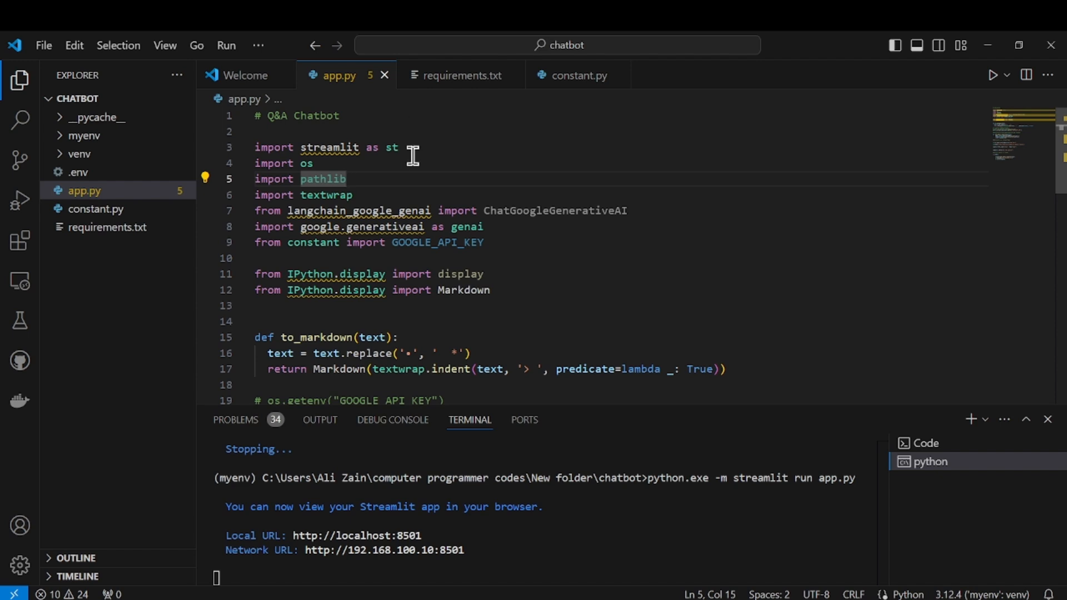
mouse_move(472, 306)
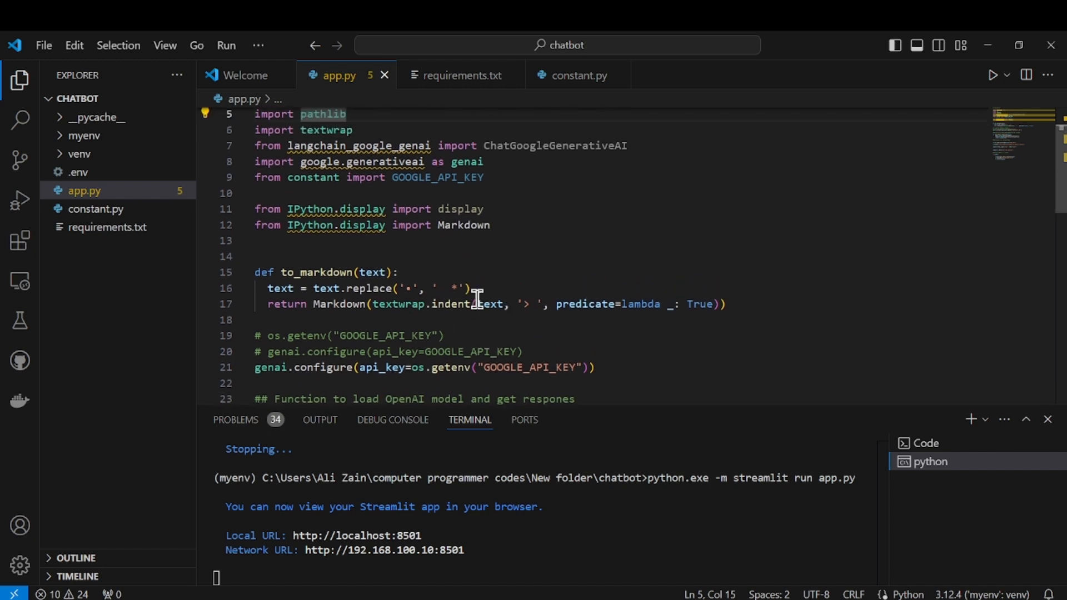
scroll(up, 3)
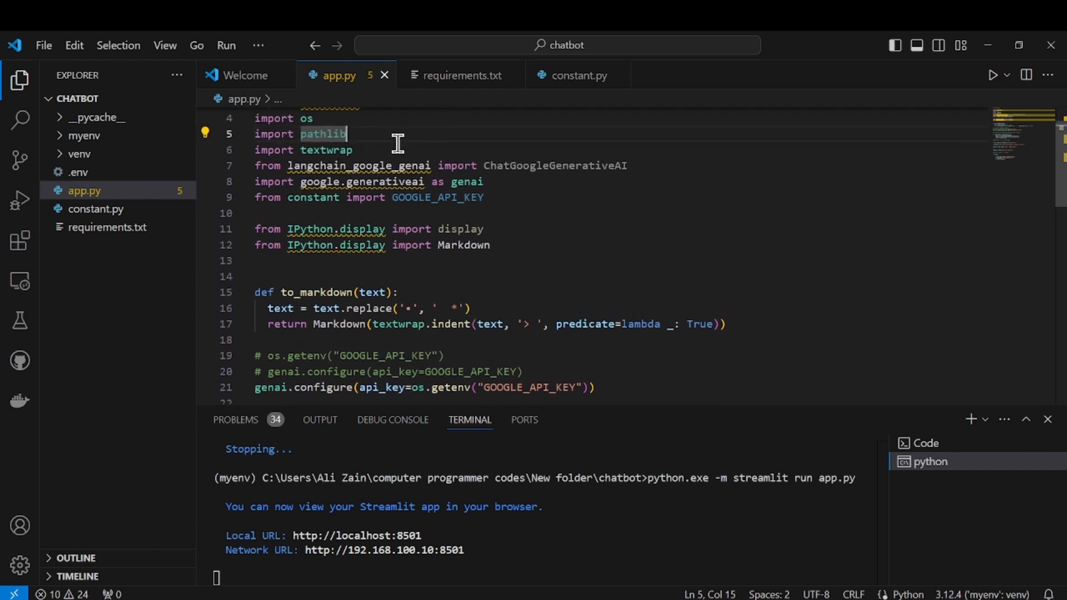
mouse_move(461, 75)
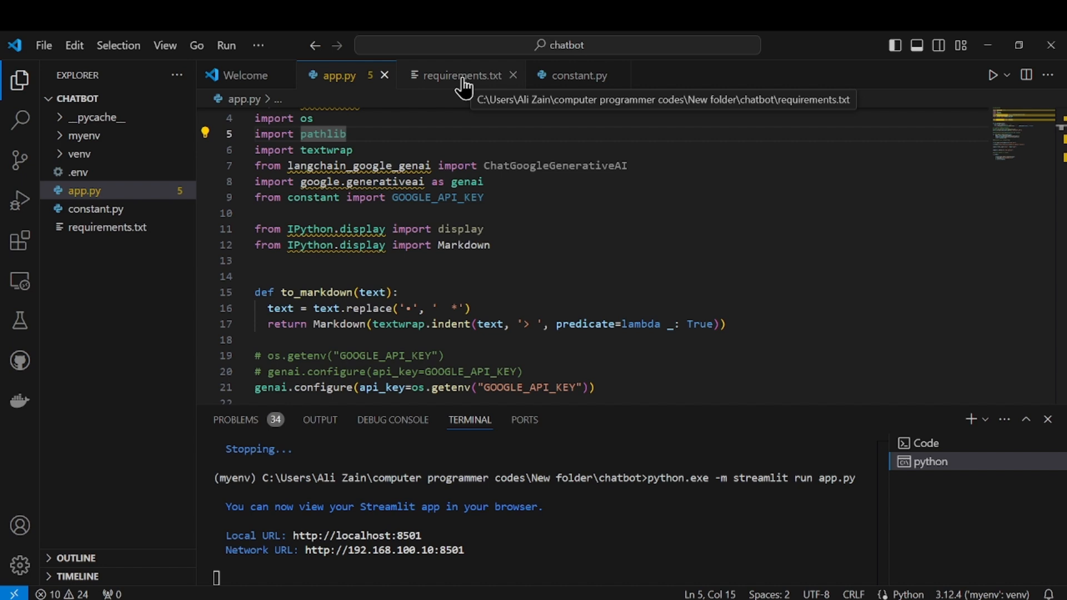
click(461, 75)
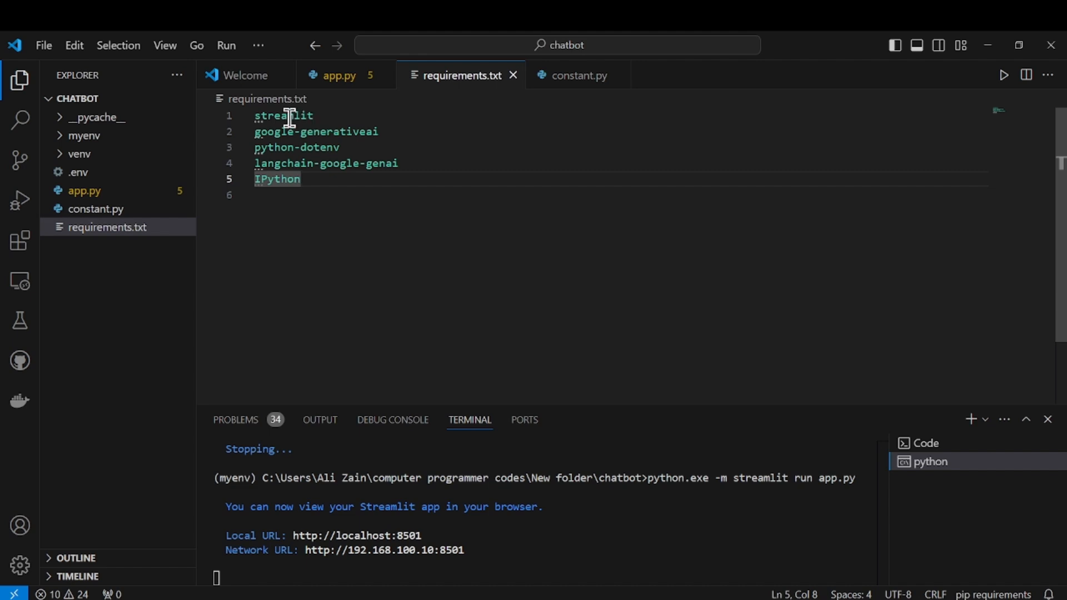
double_click(282, 115)
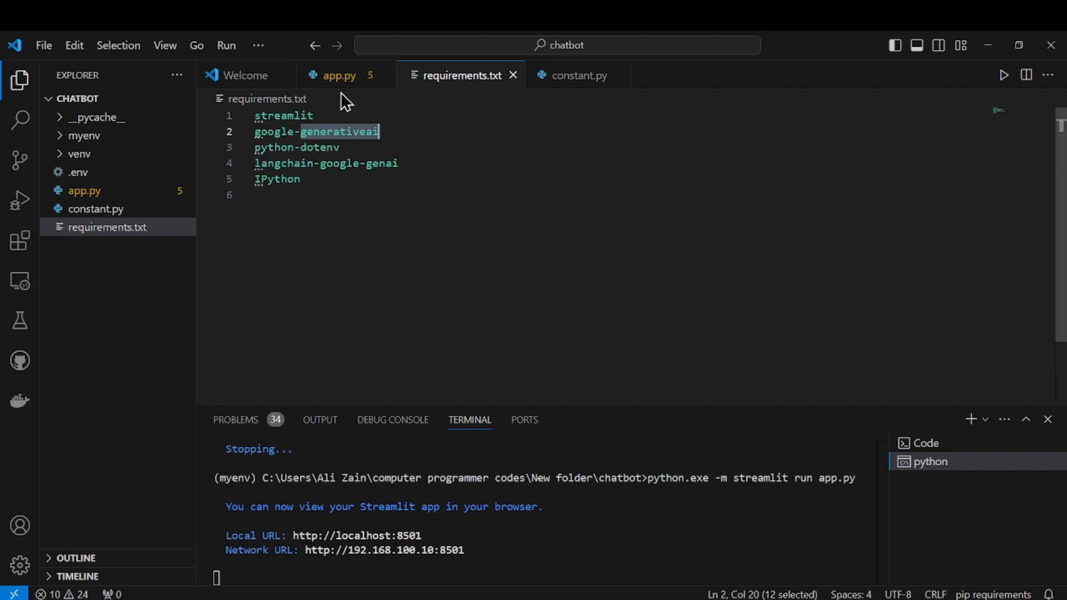
click(339, 75)
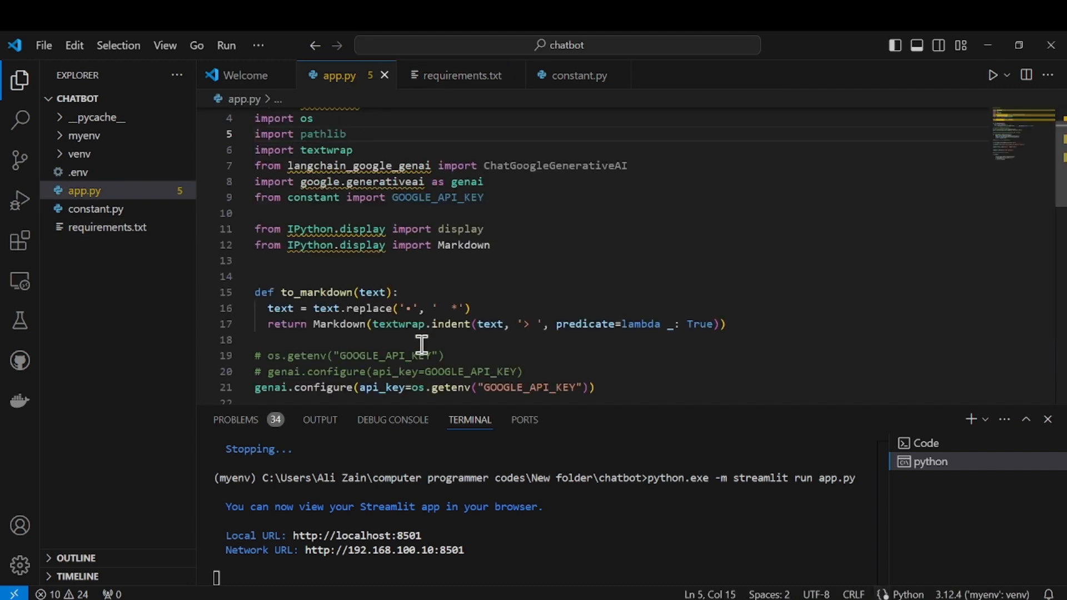
mouse_move(329, 579)
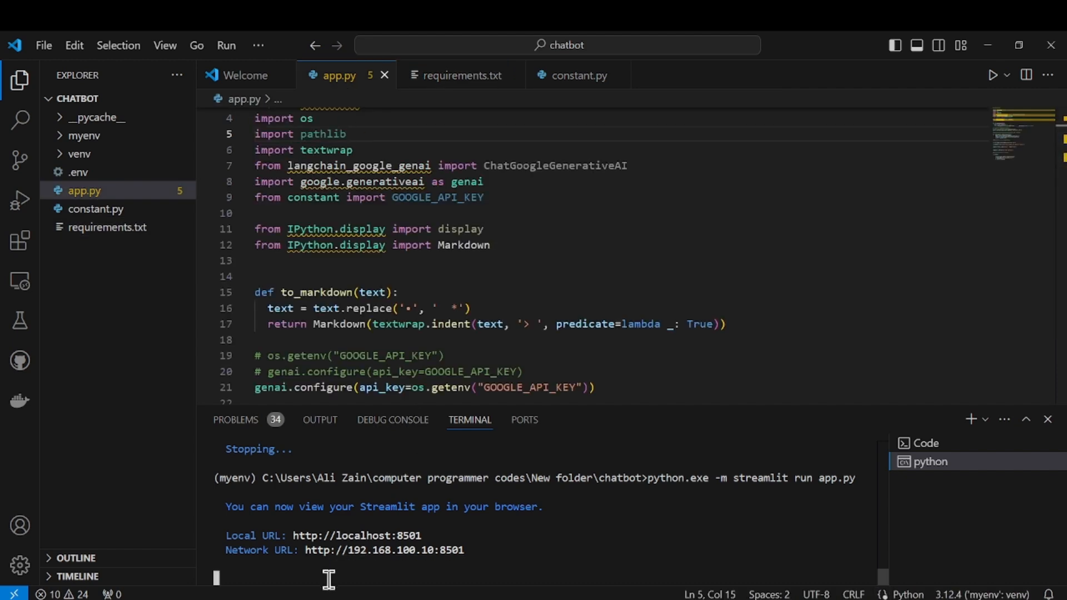
mouse_move(349, 524)
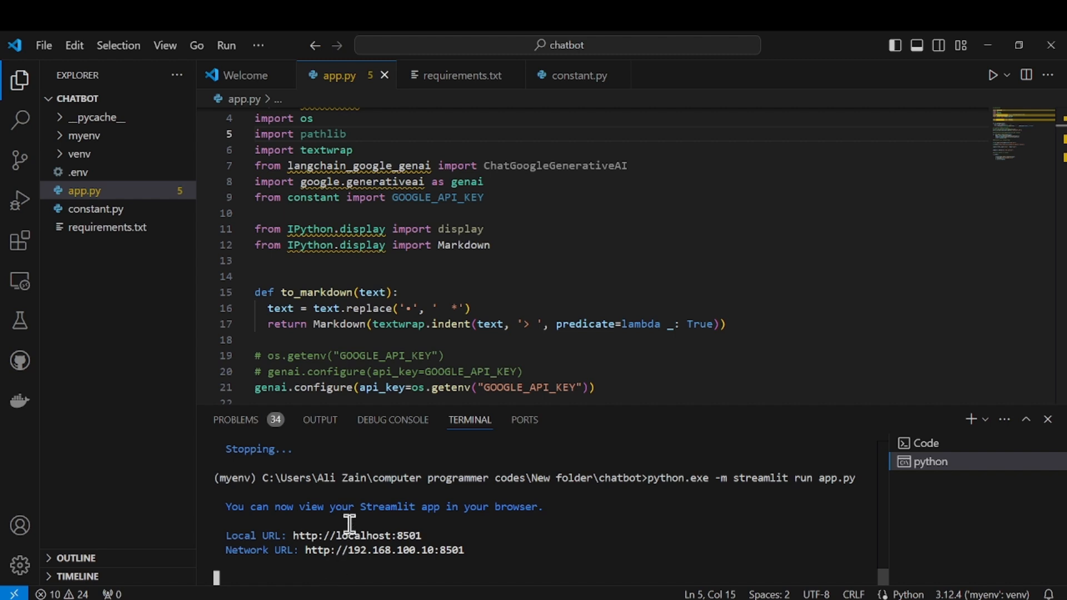
mouse_move(497, 567)
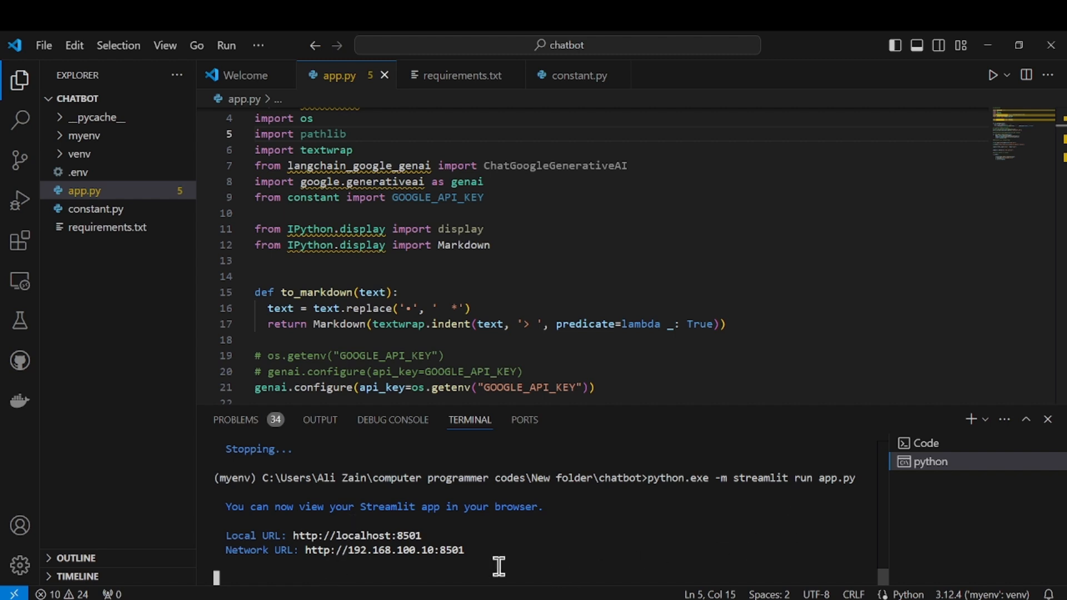
mouse_move(294, 579)
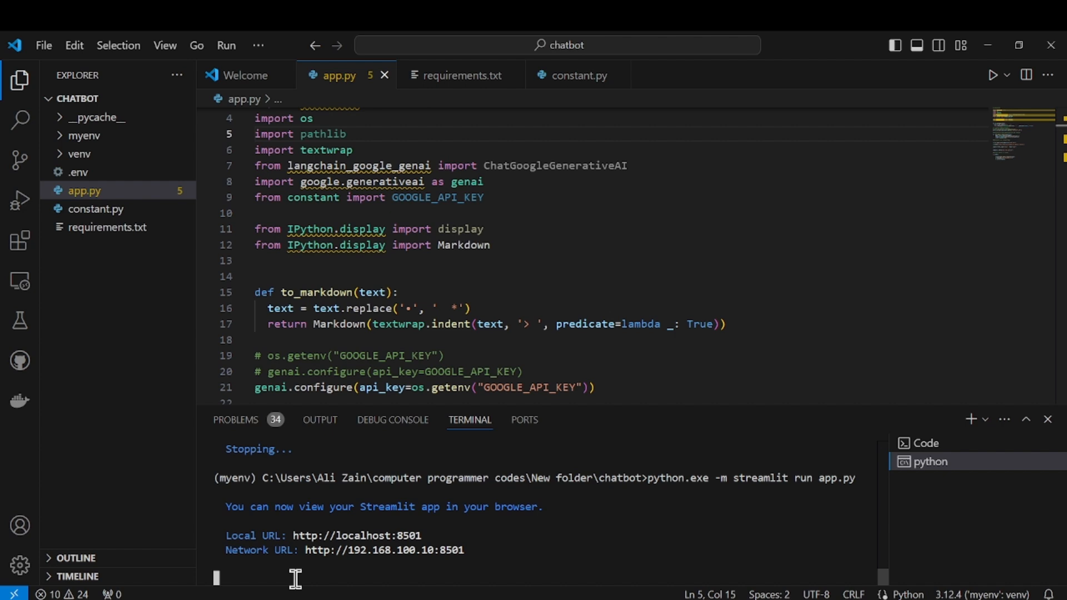
mouse_move(1022, 461)
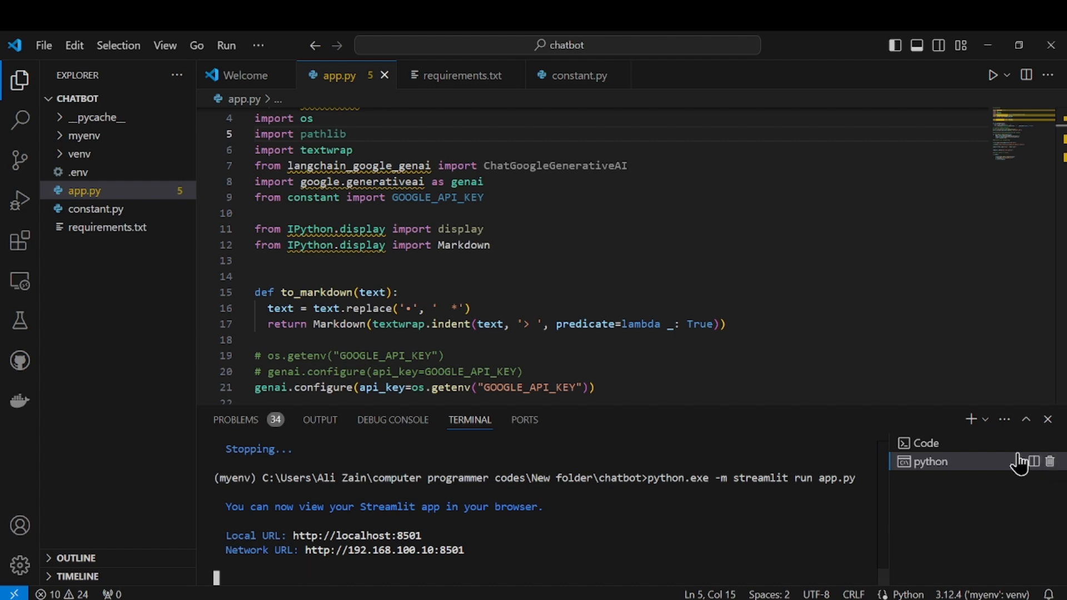
Step: Run 'python.exe -m streamlit run app.py' in a new Command Prompt terminal
click(985, 419)
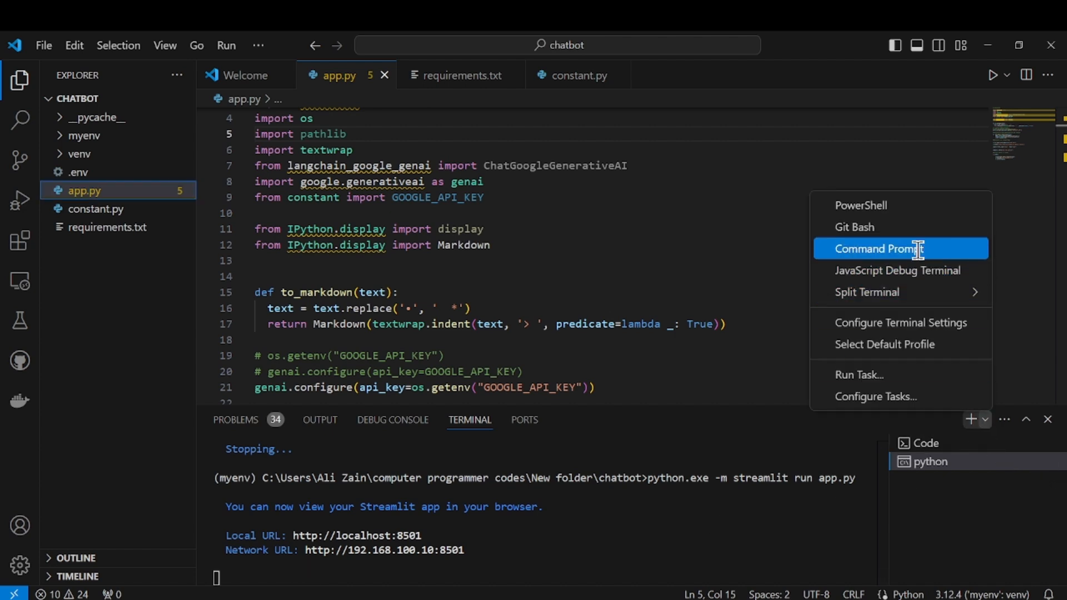
click(876, 248)
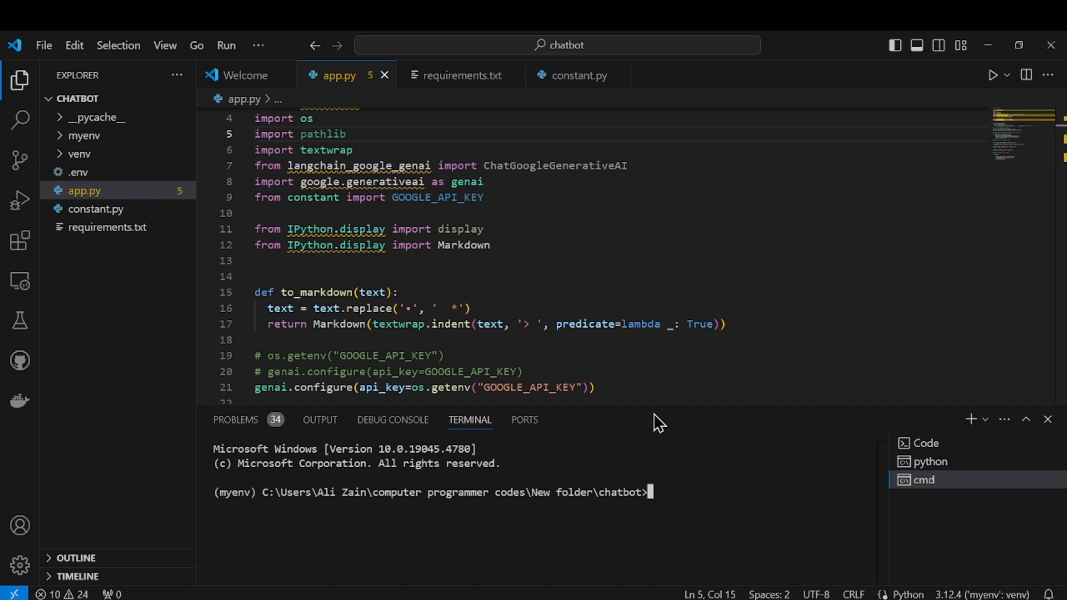
text(pytho)
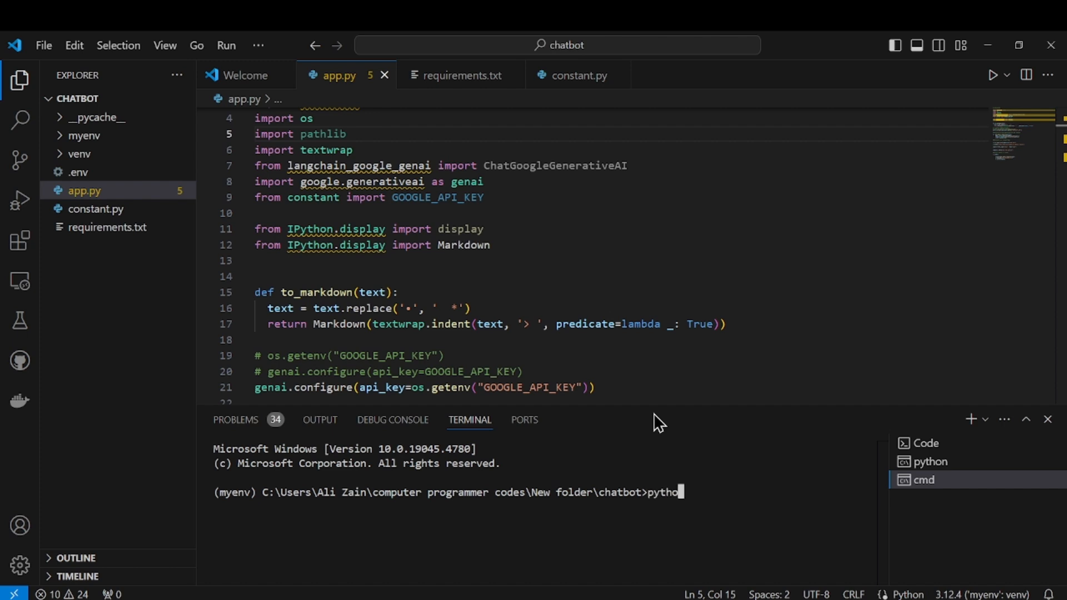
text(n.exe)
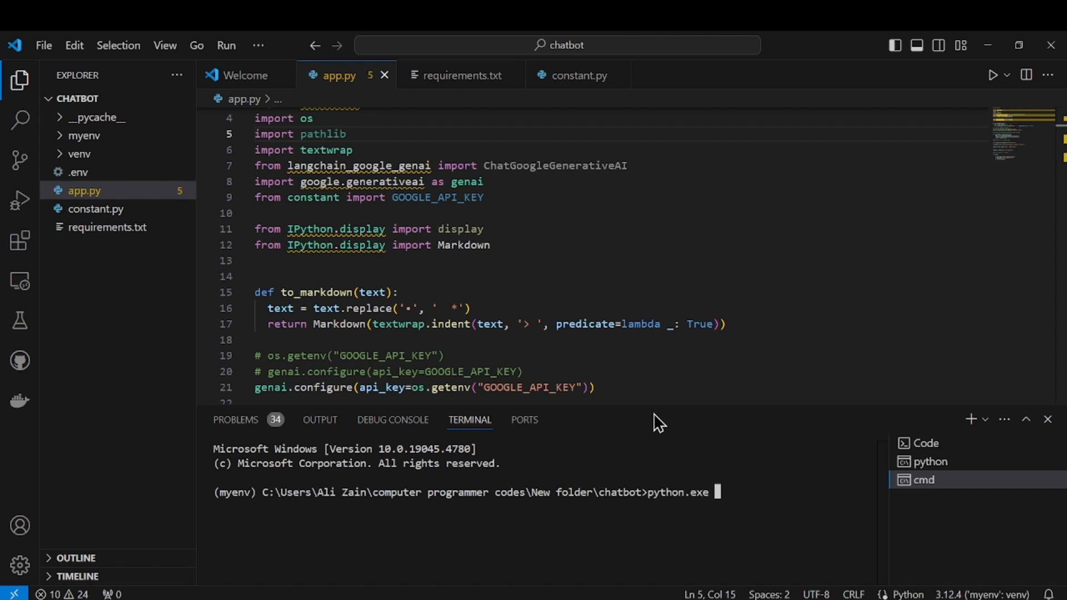
text(streamlit)
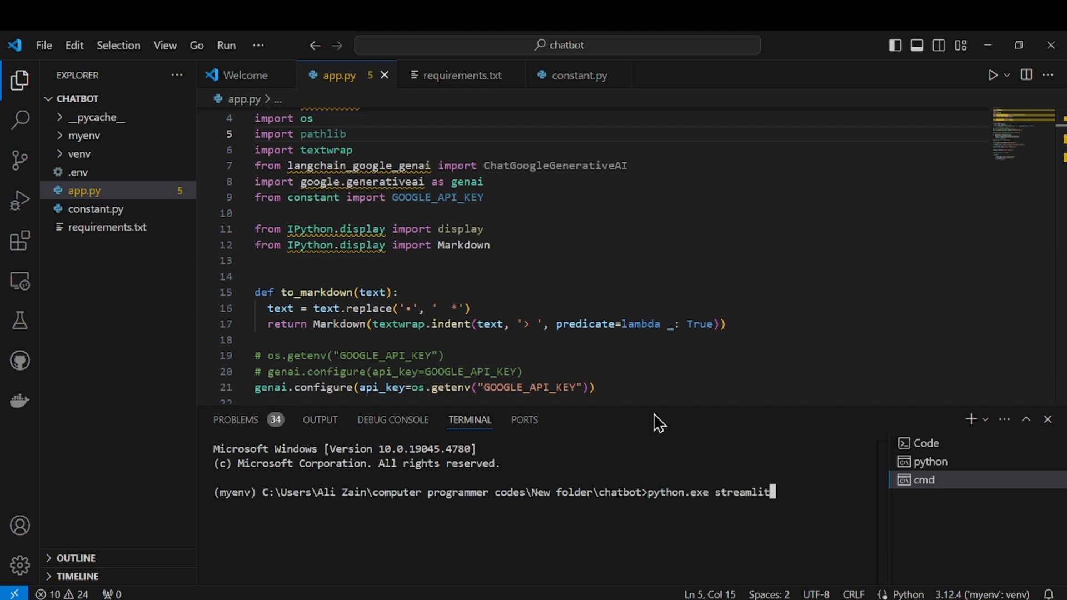
text(run app.py)
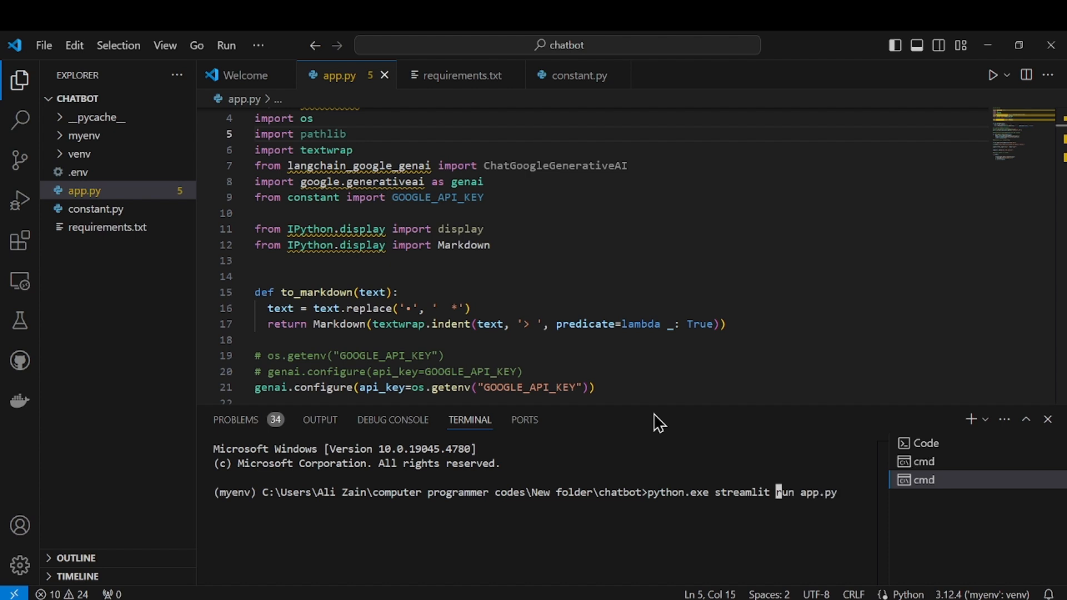
text(-m)
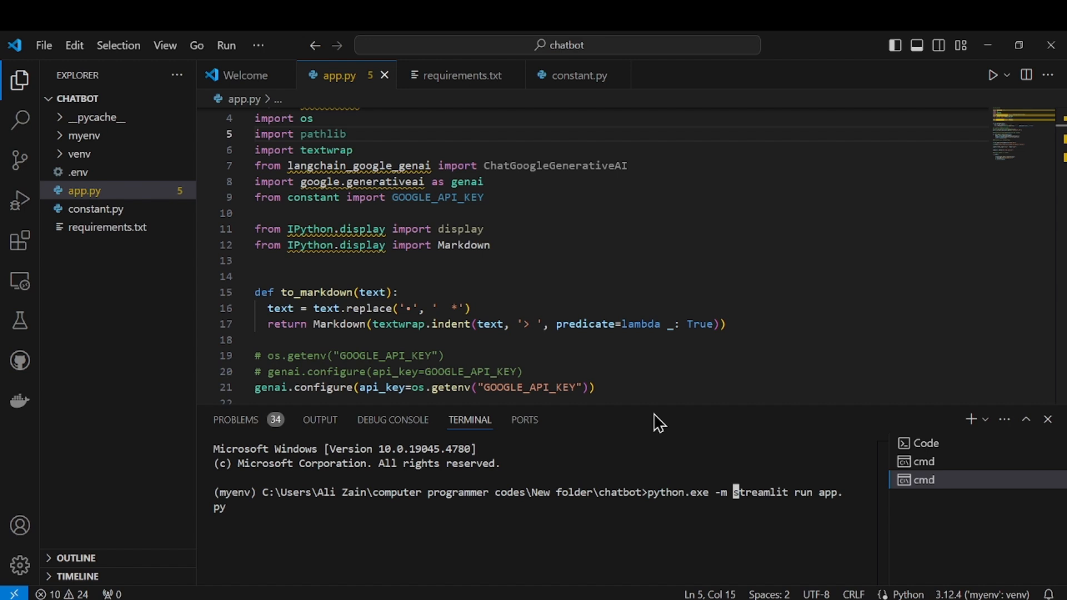
key(Return)
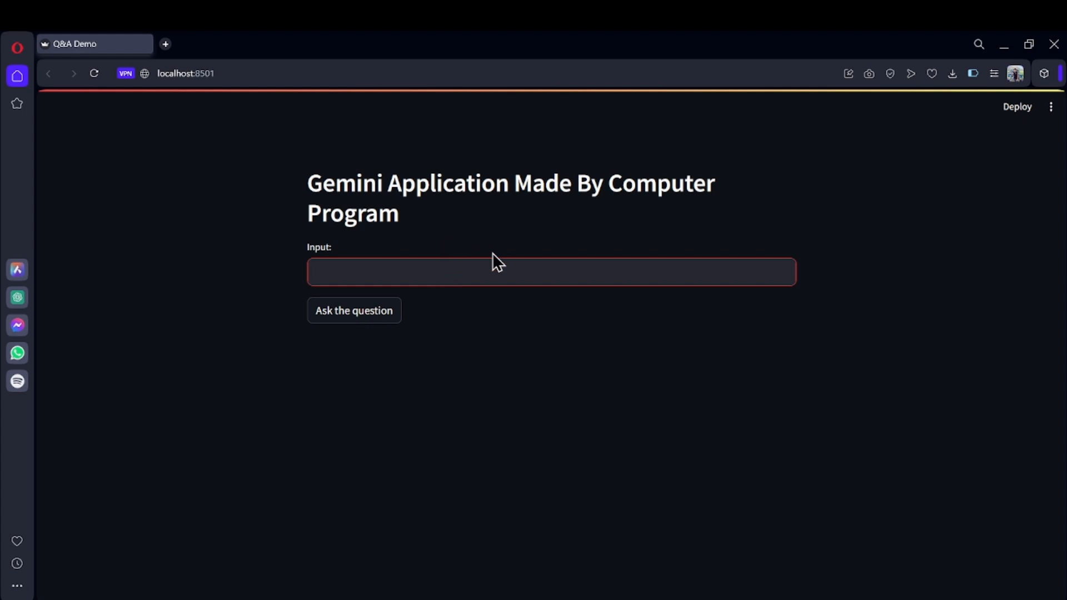
Step: Ask the app 'hello, introduce yourself' and scroll down to Gemini's response
text(hel)
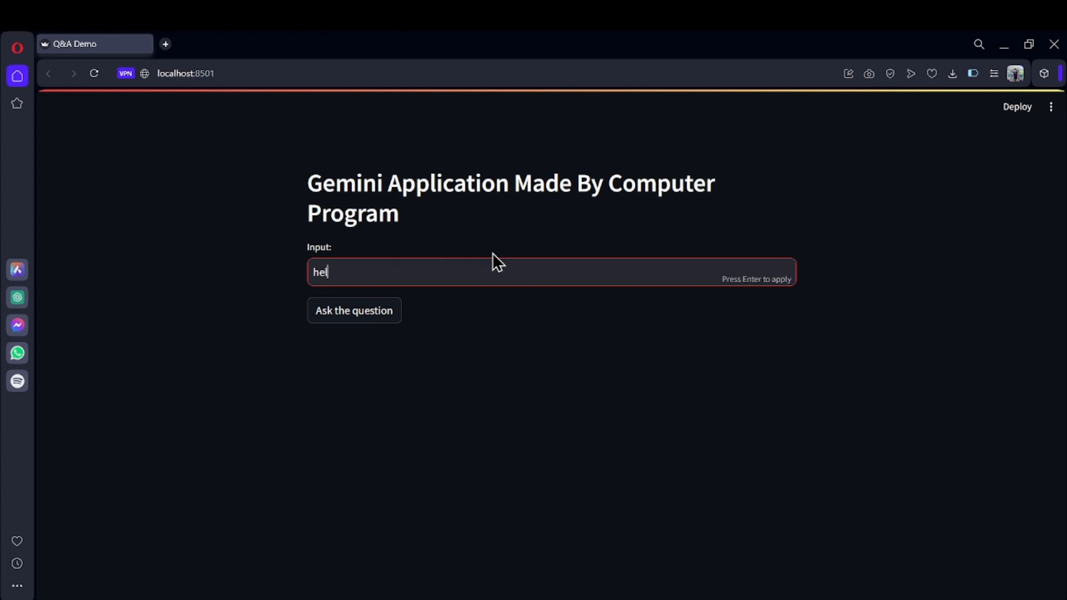
text(lo, introduce your)
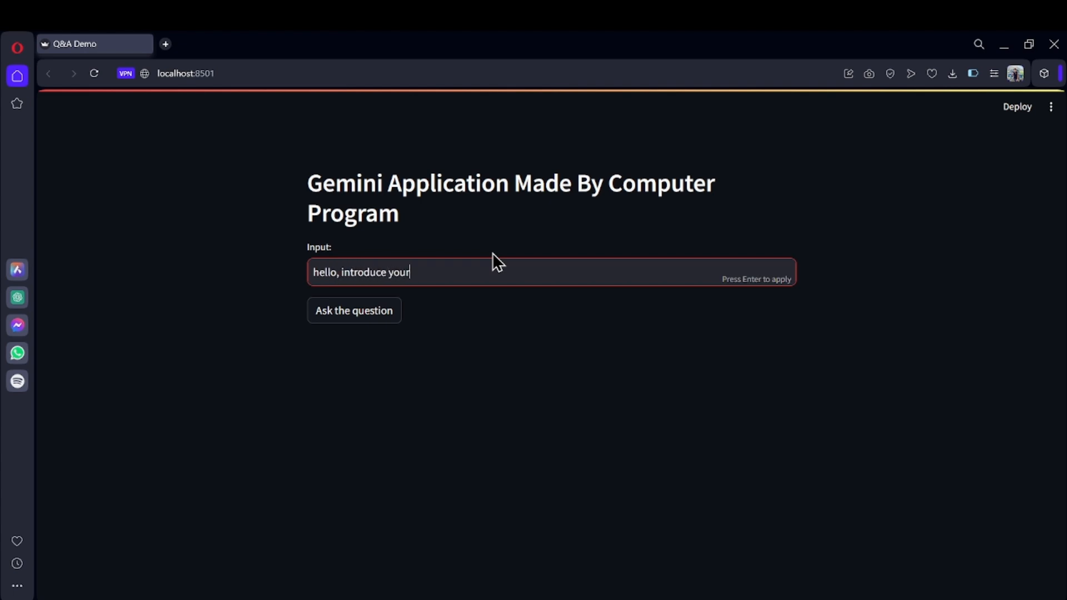
click(354, 311)
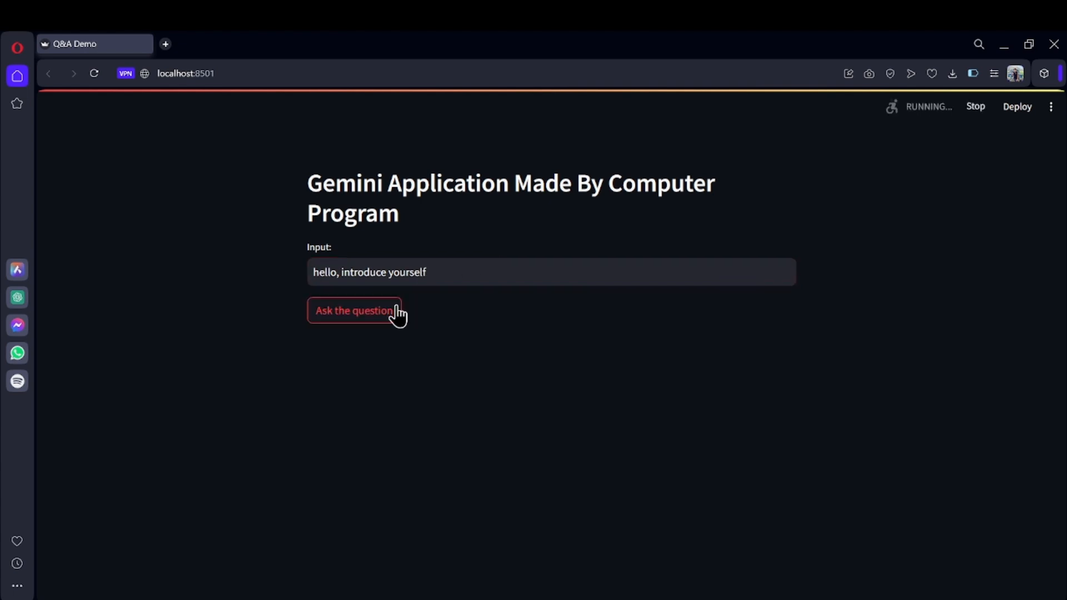
mouse_move(850, 173)
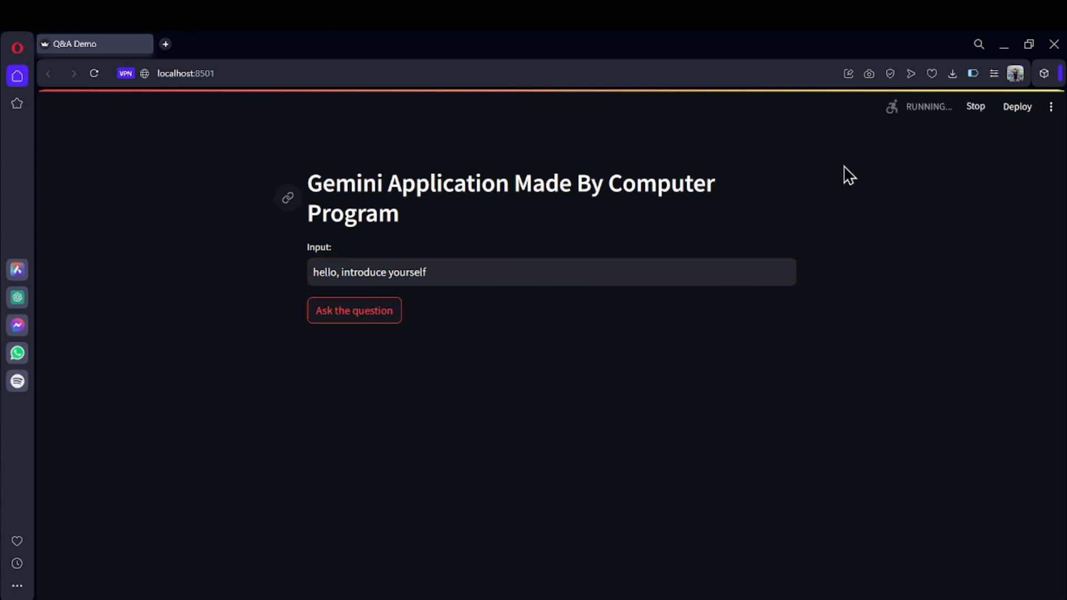
mouse_move(933, 130)
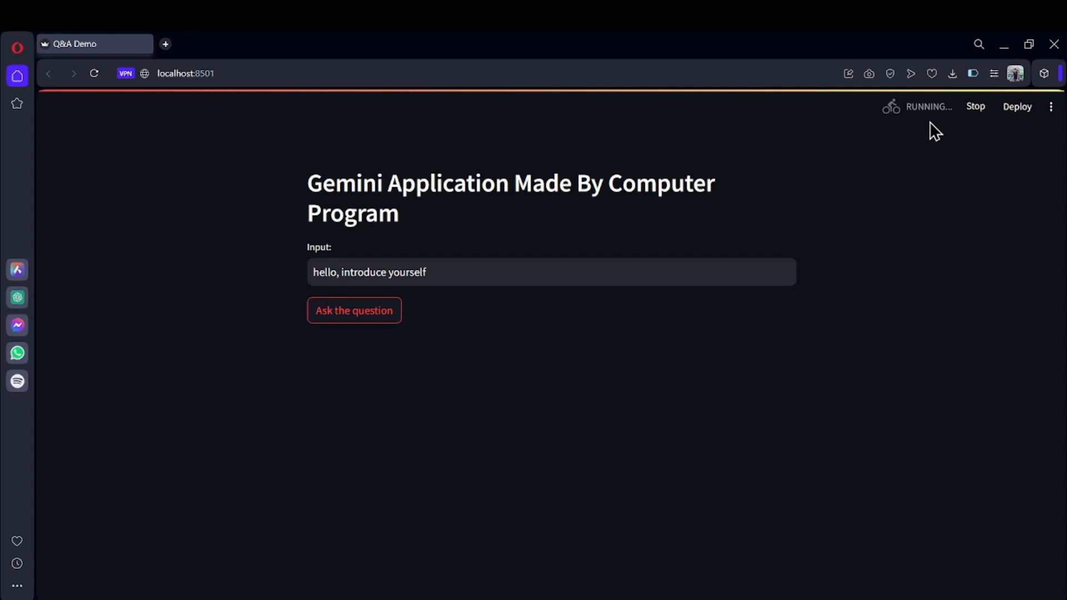
click(352, 310)
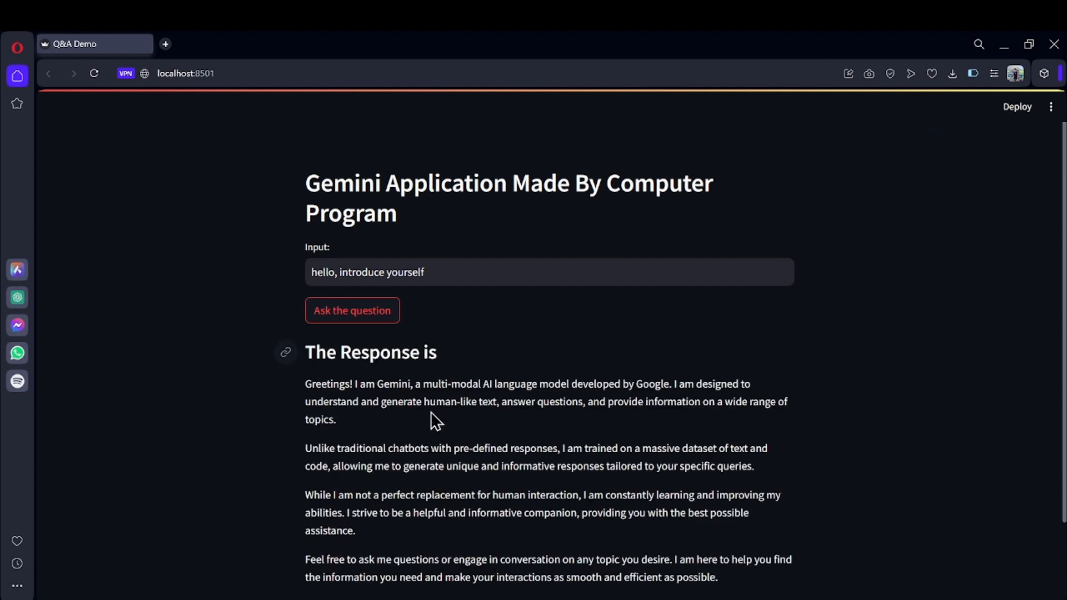
scroll(down, 3)
text(hugging face spac)
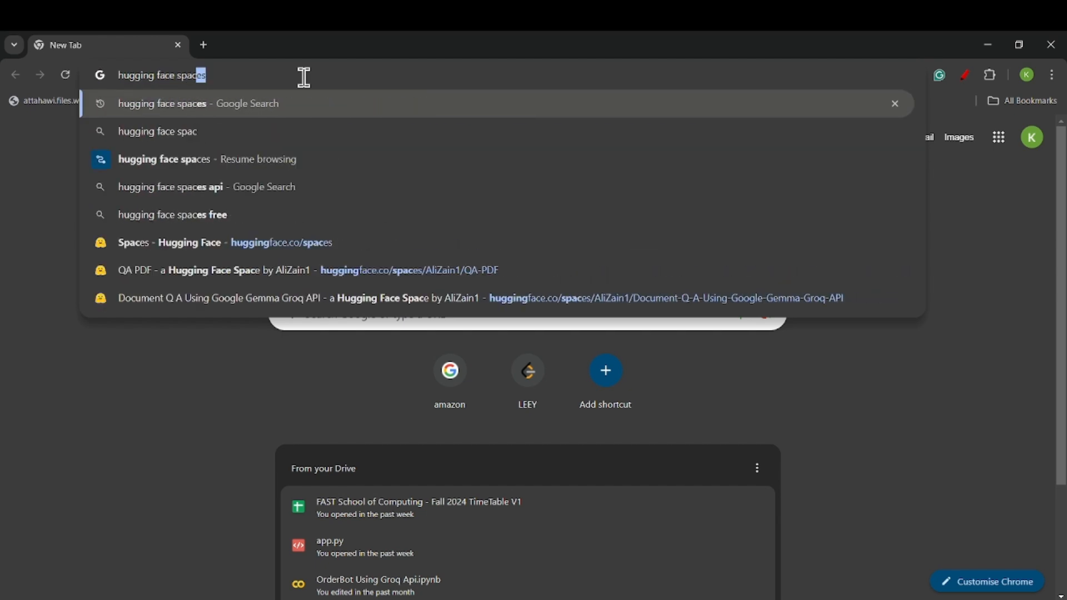
Step: Search Google for 'hugging face spaces' and open the 'Spaces - Hugging Face' result
key(Return)
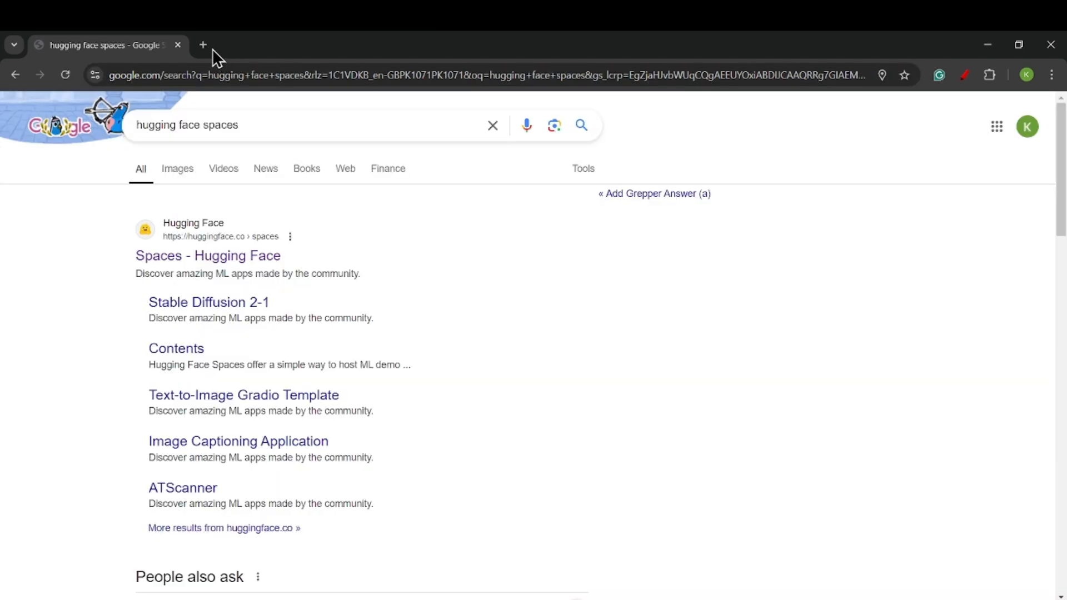
click(203, 45)
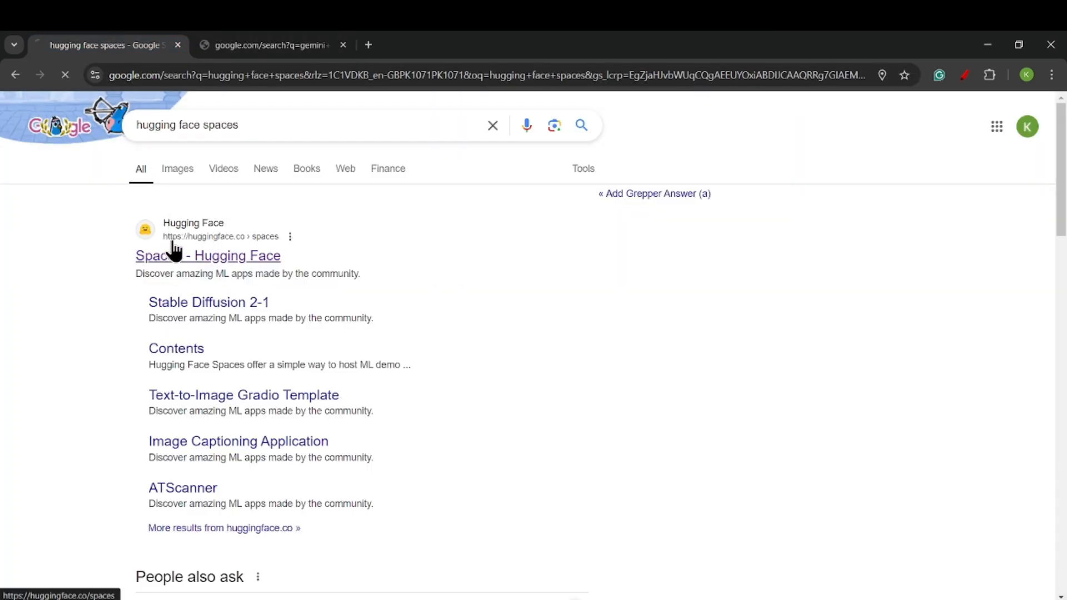
click(207, 256)
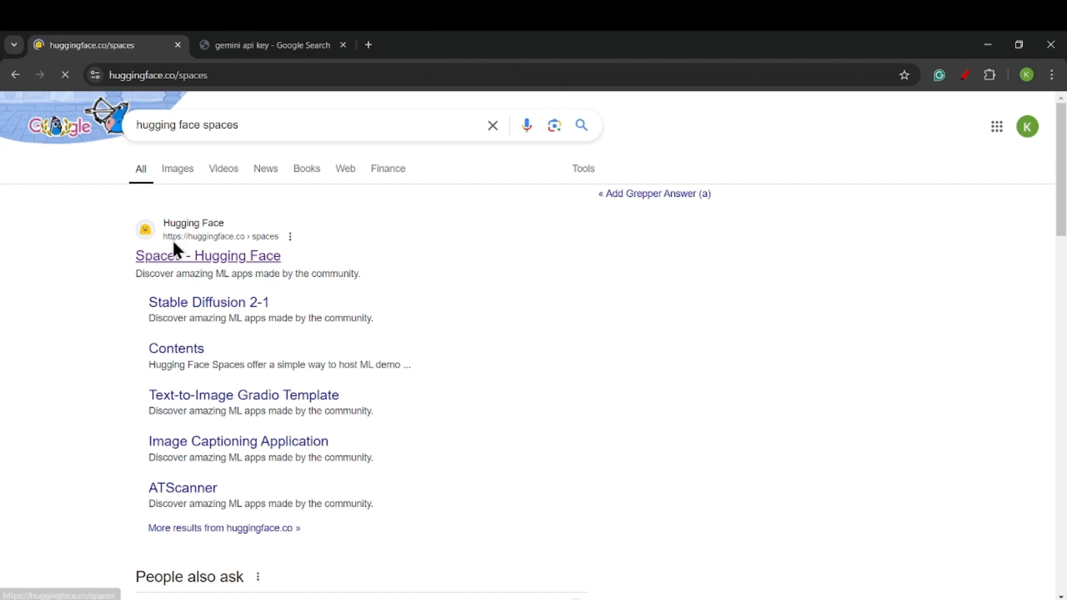
click(207, 255)
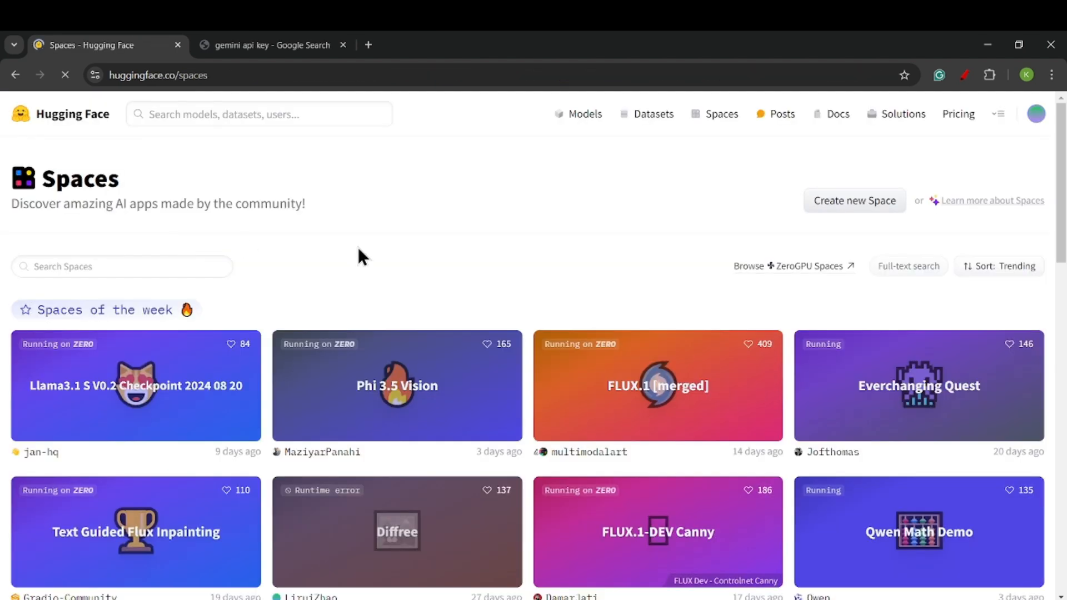
mouse_move(582, 282)
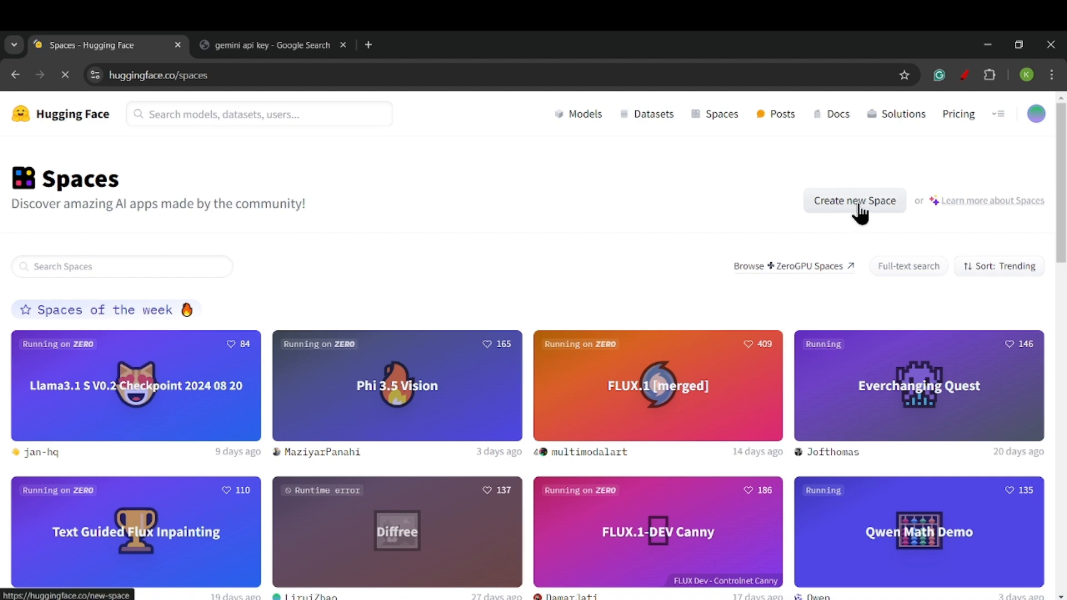
Step: Create a public Space named 'chatbot' using the Streamlit SDK and apache-2.0 license
click(854, 200)
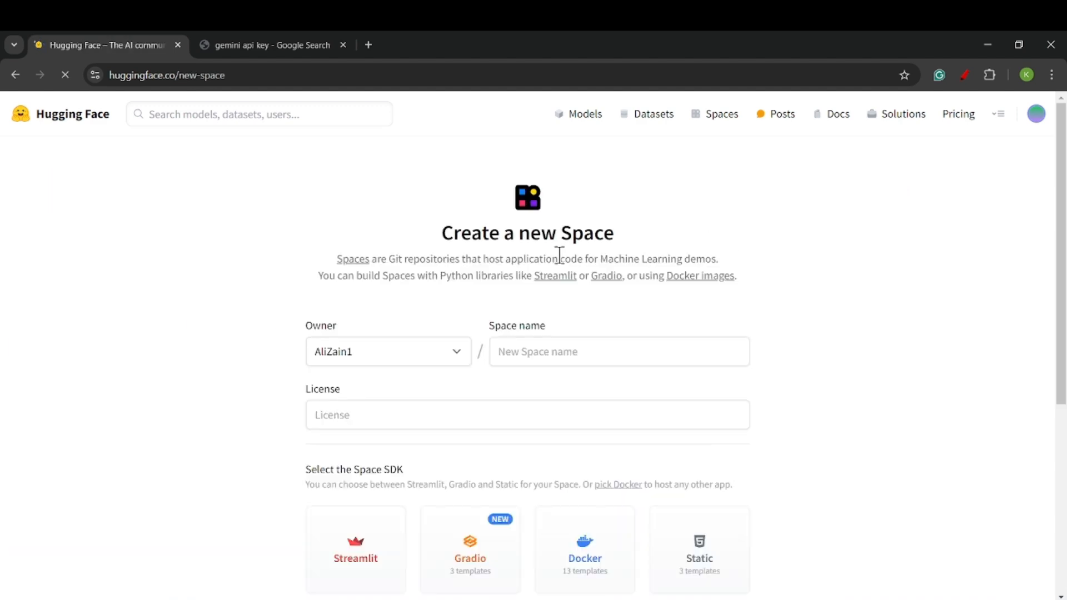
text(chatb)
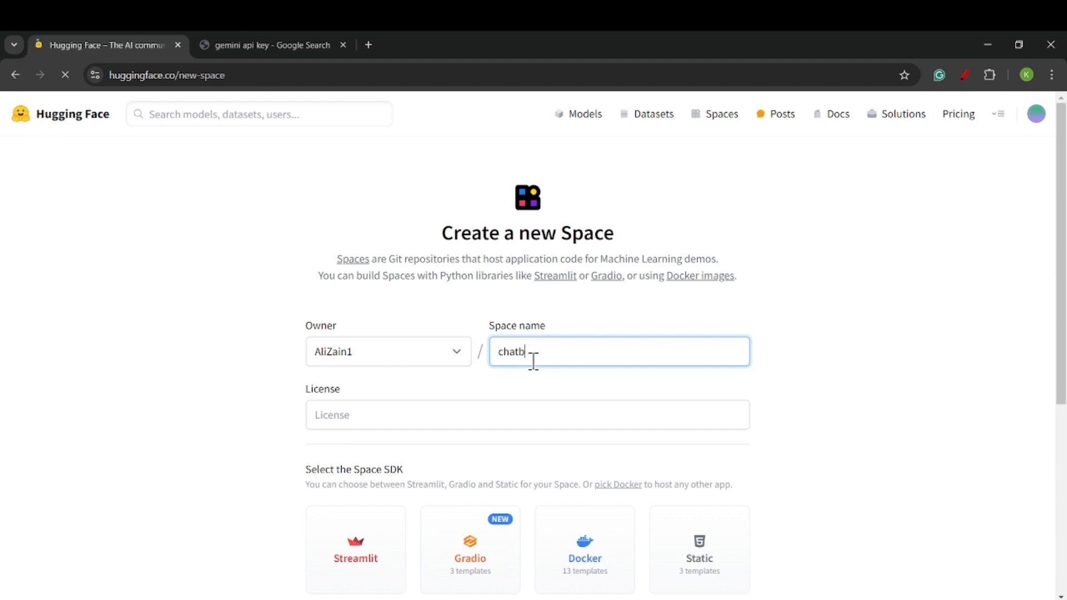
click(527, 414)
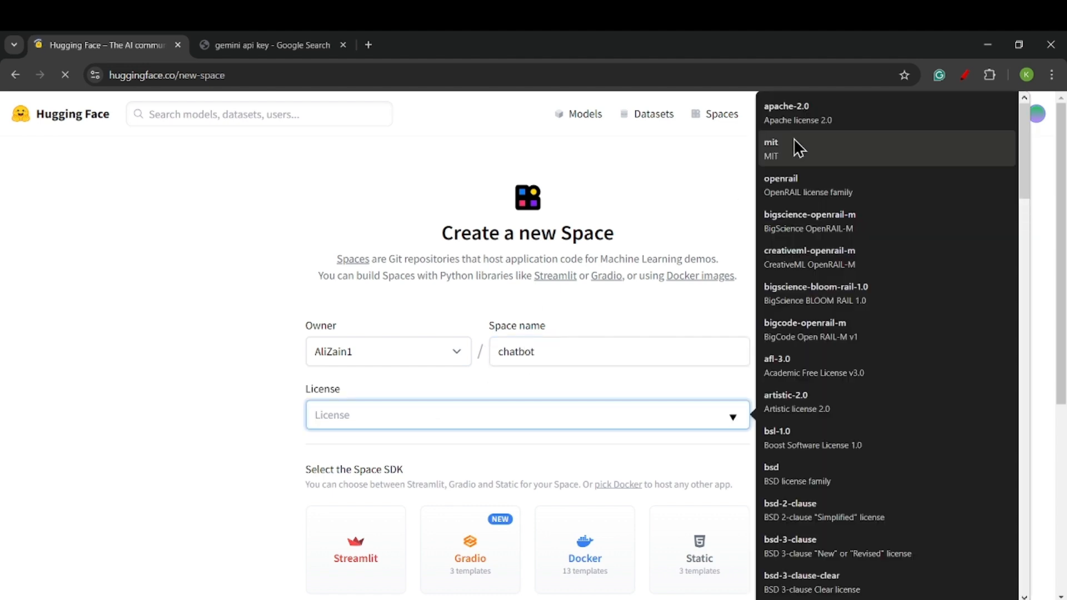
click(786, 112)
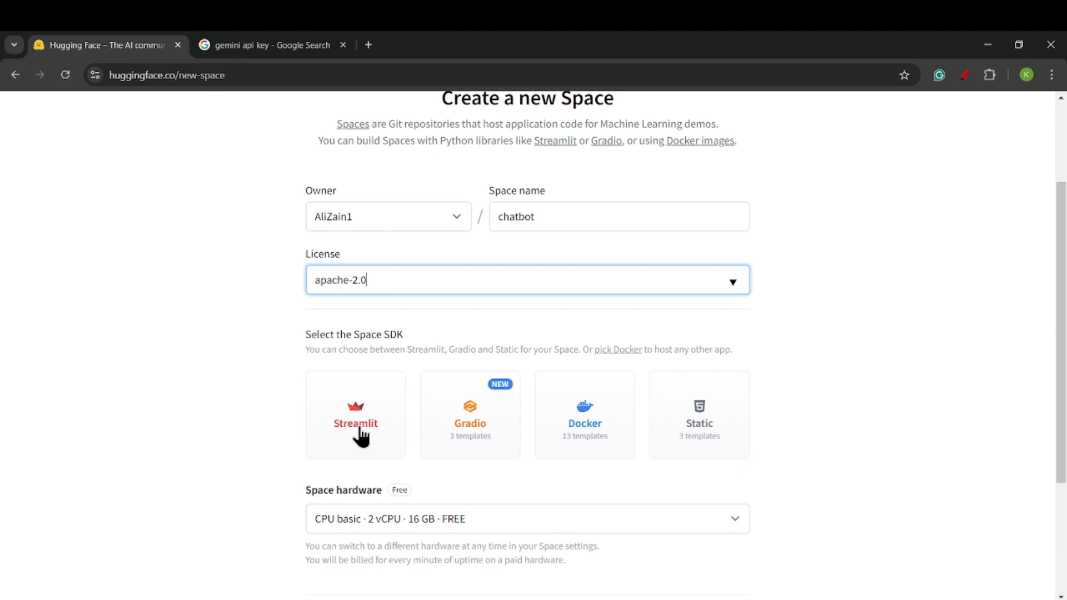
click(354, 415)
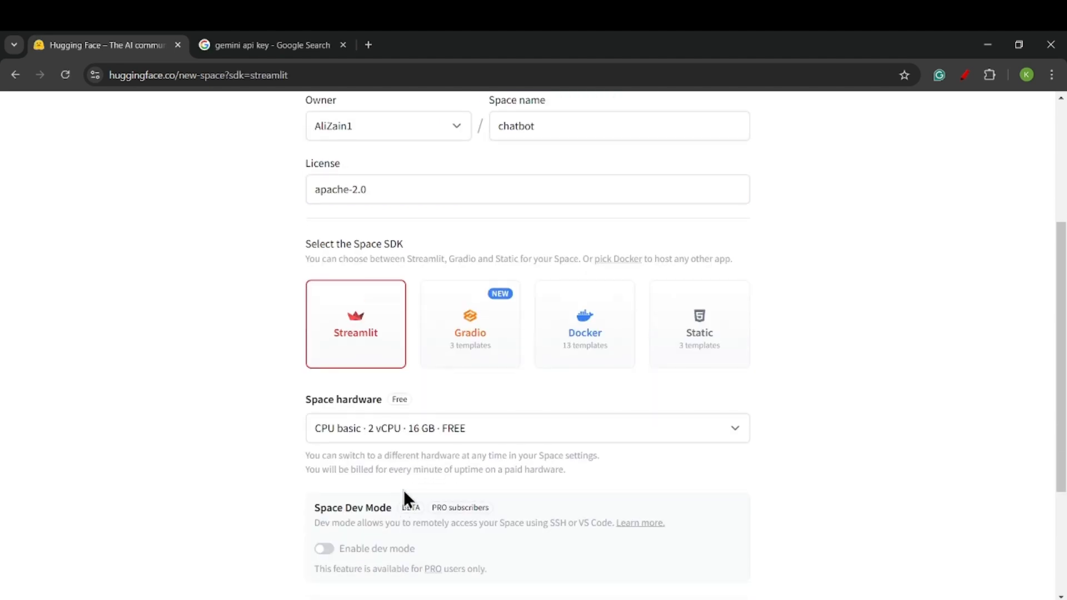
scroll(down, 3)
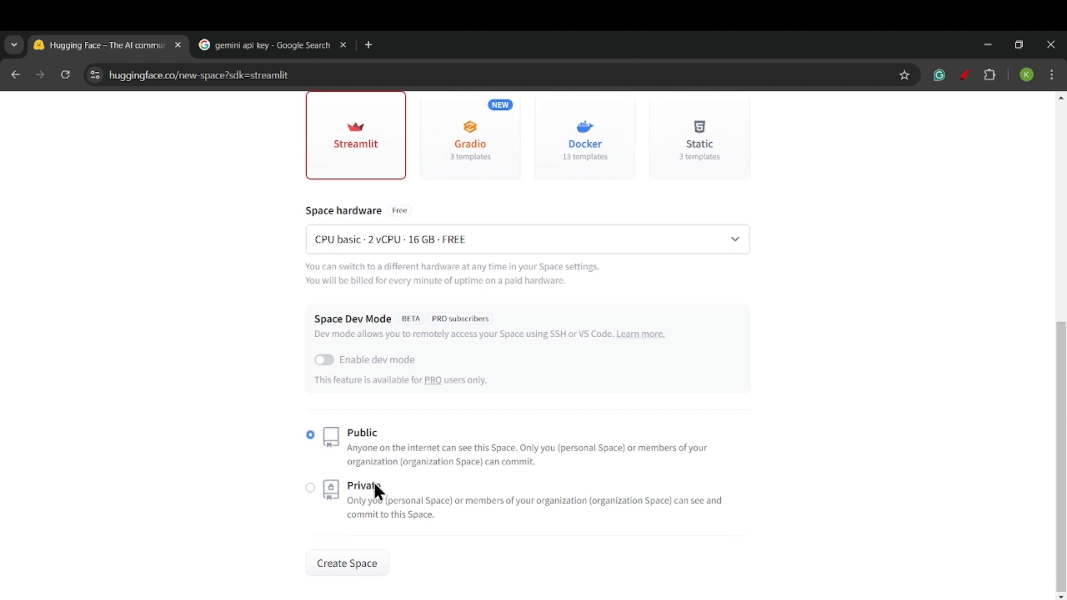
mouse_move(347, 563)
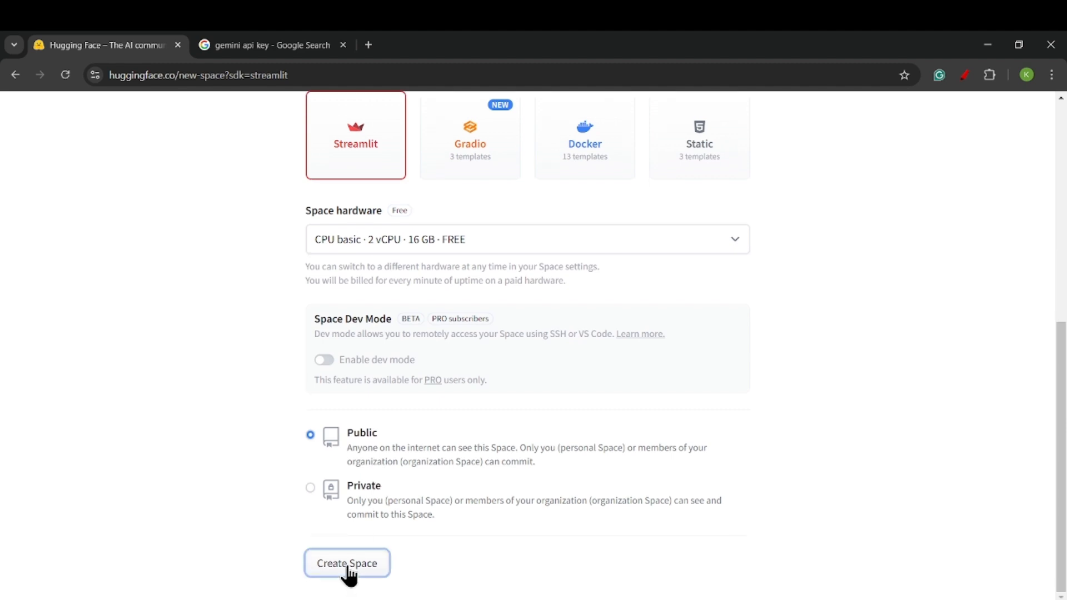
click(347, 564)
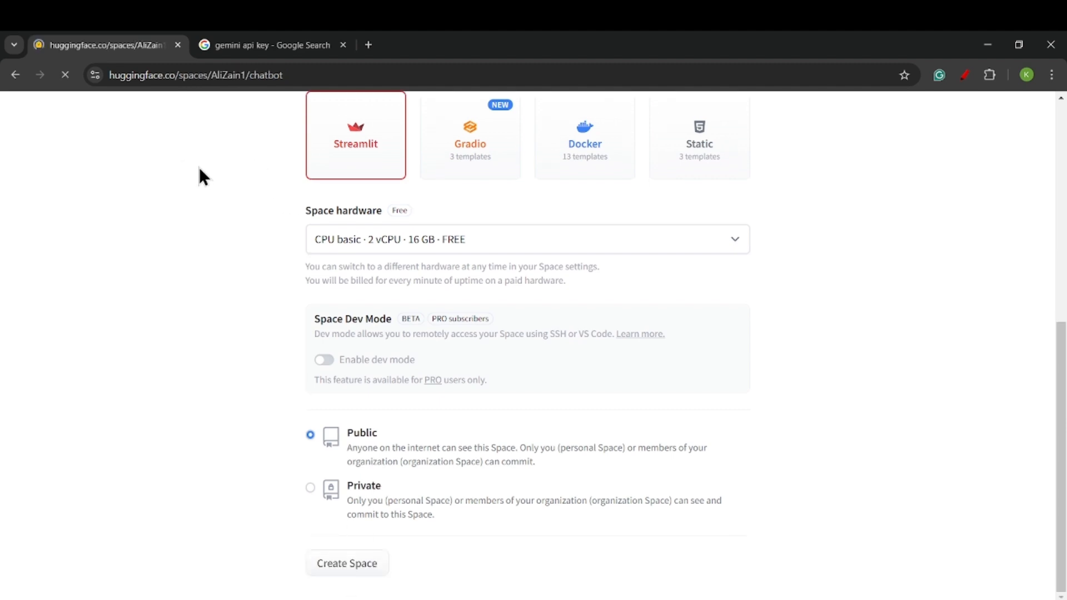
click(347, 563)
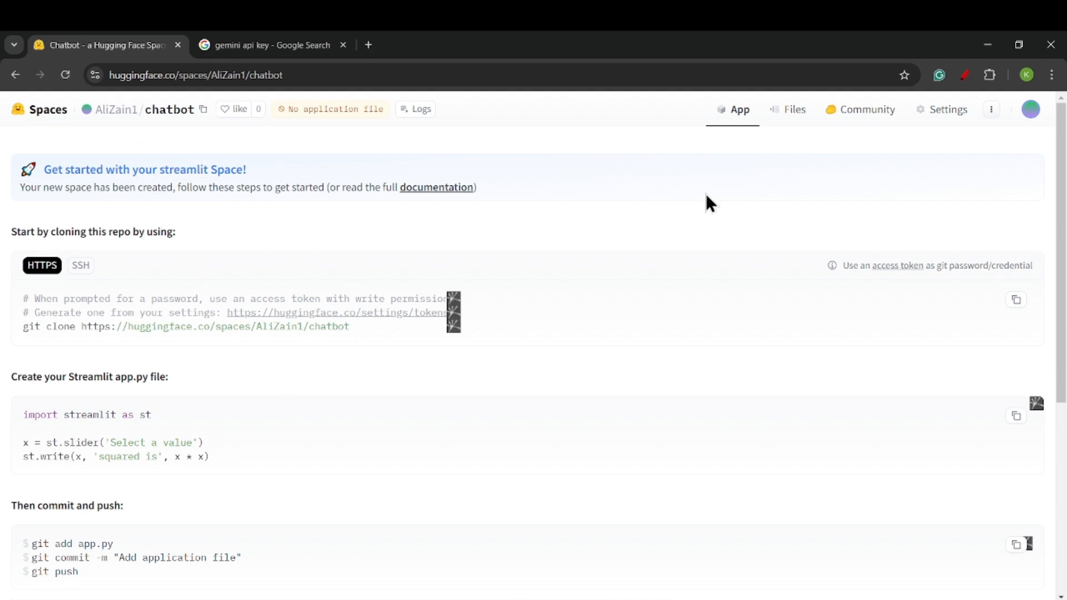
Step: Upload app.py and requirements.txt to the chatbot Space's files and commit to main
click(794, 109)
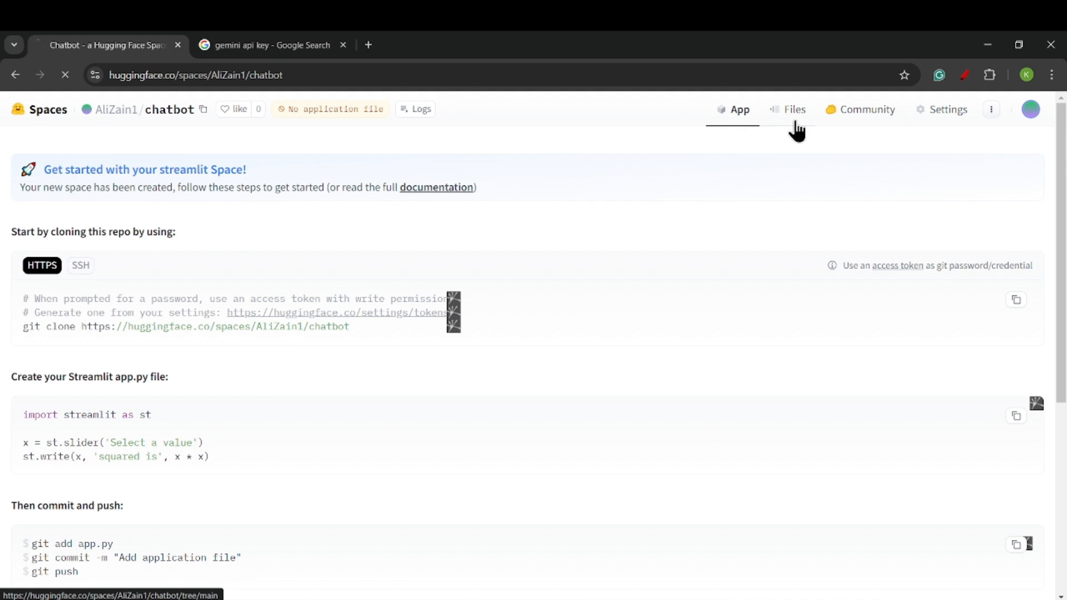
click(795, 109)
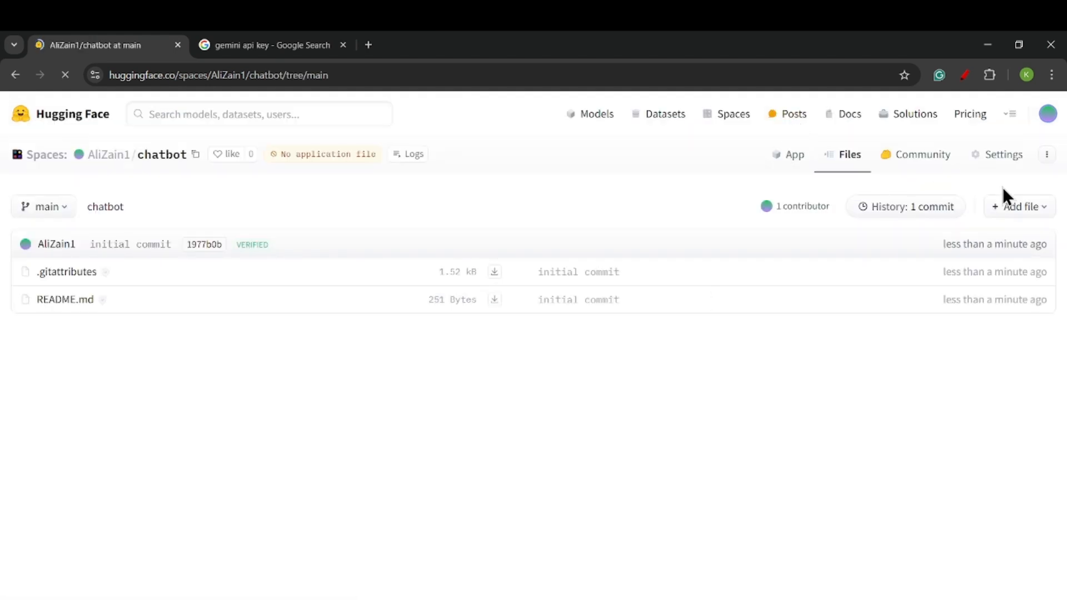
click(1018, 206)
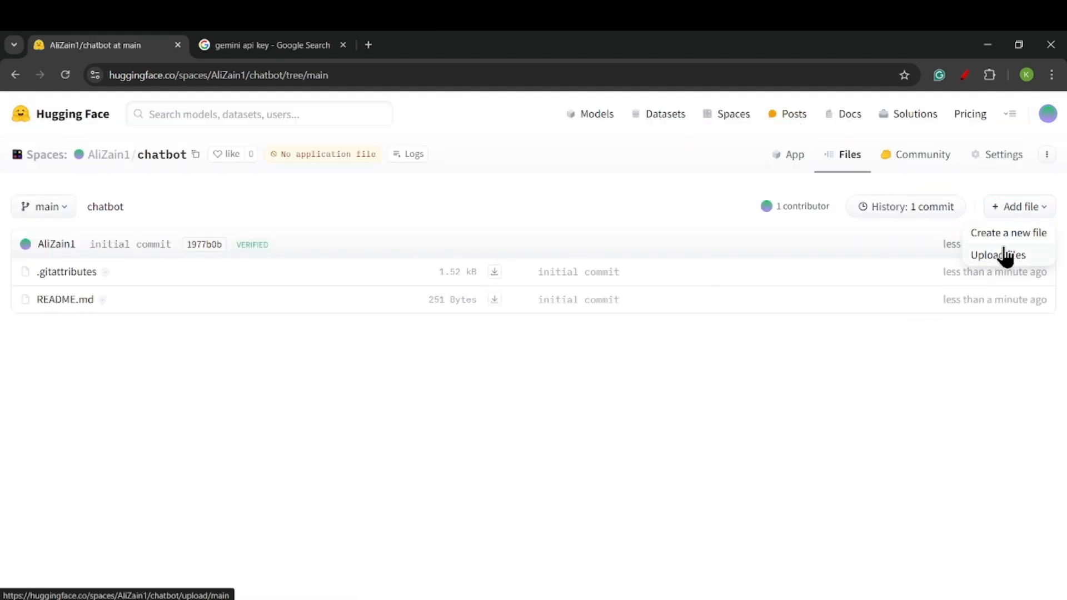
click(998, 254)
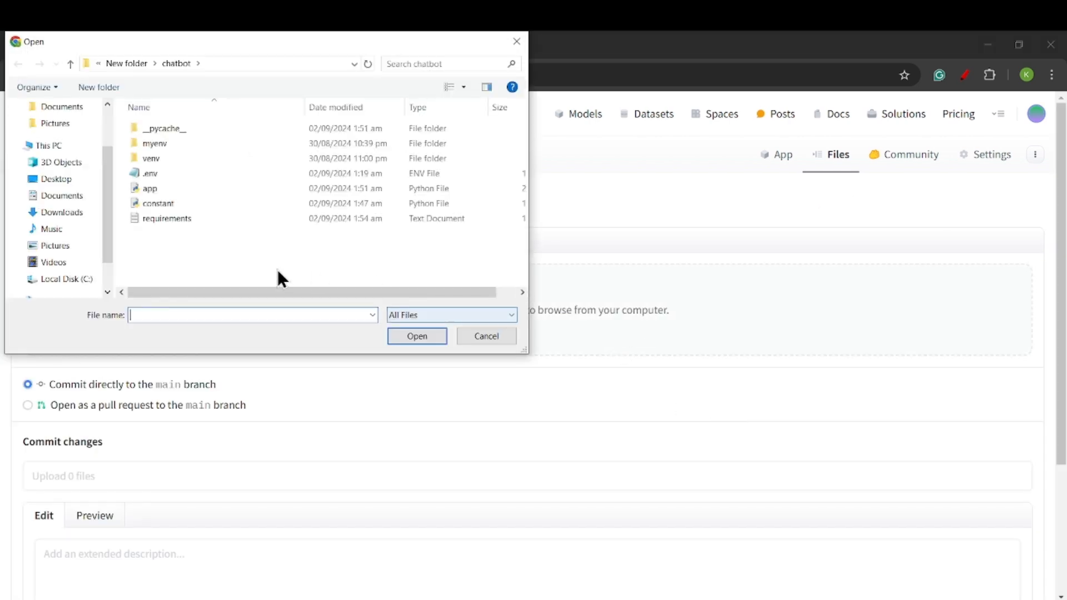
click(149, 188)
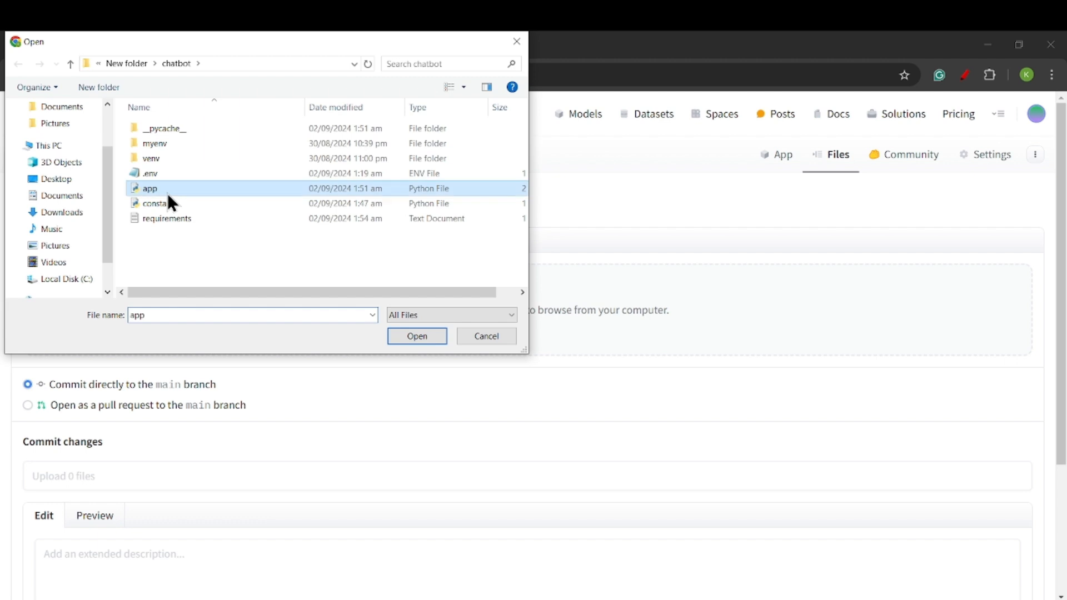
mouse_move(170, 224)
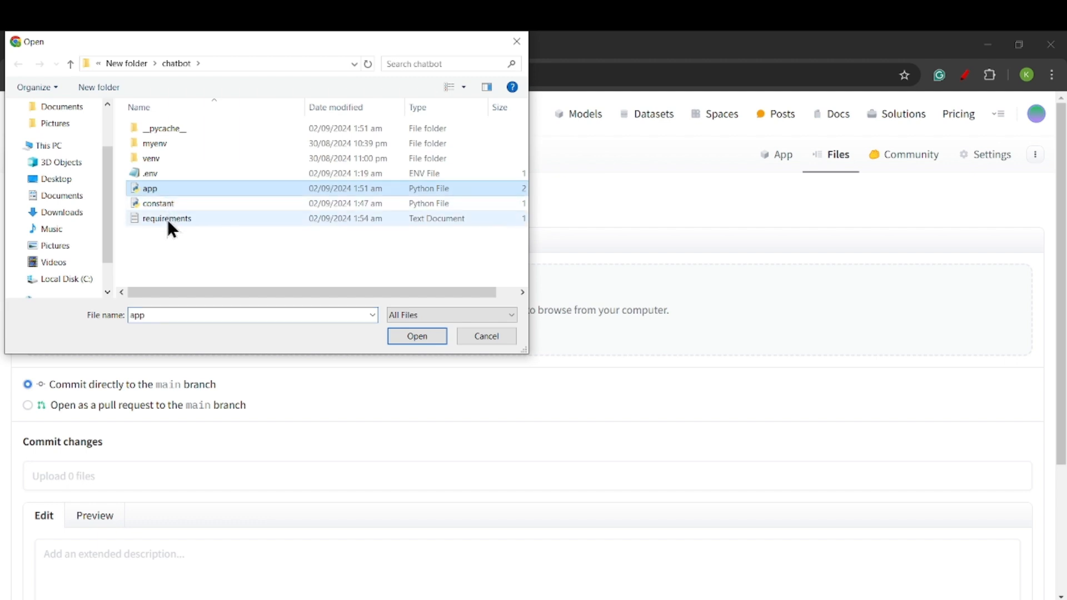
click(417, 337)
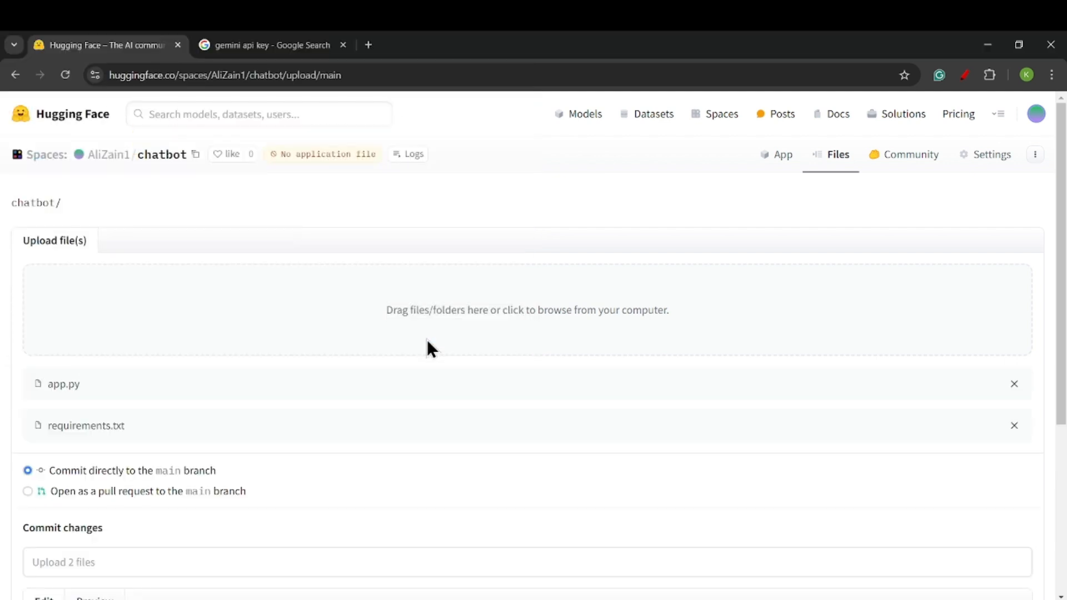
mouse_move(436, 383)
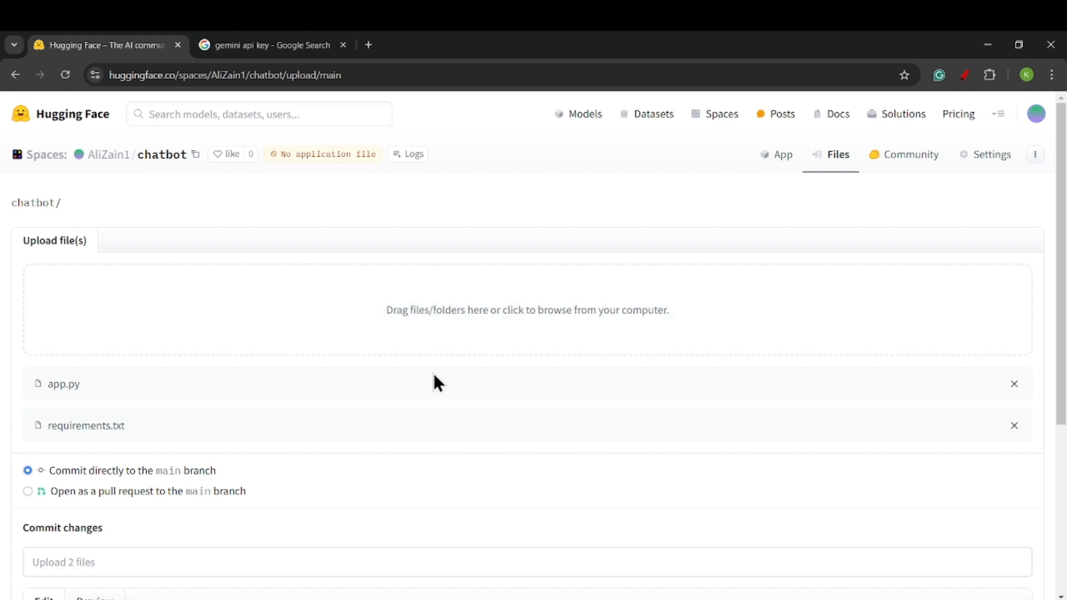
scroll(down, 3)
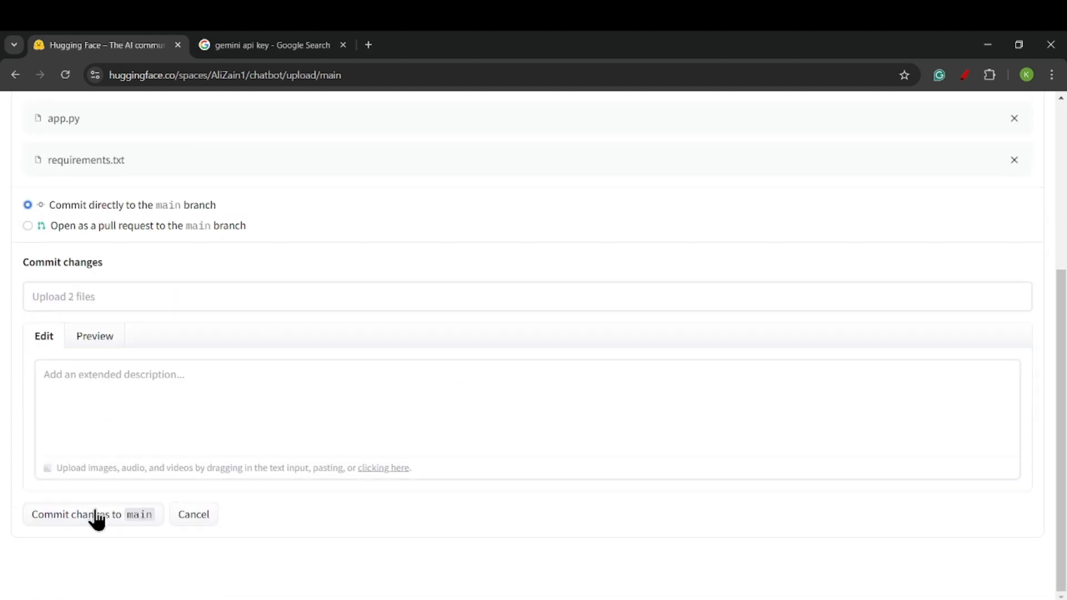
click(93, 514)
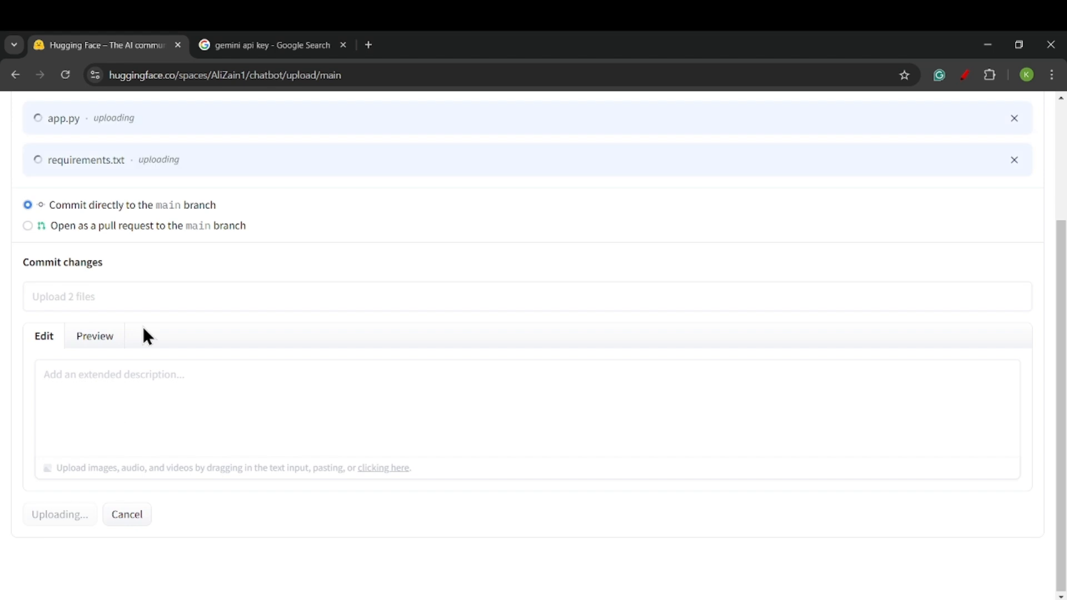
click(60, 513)
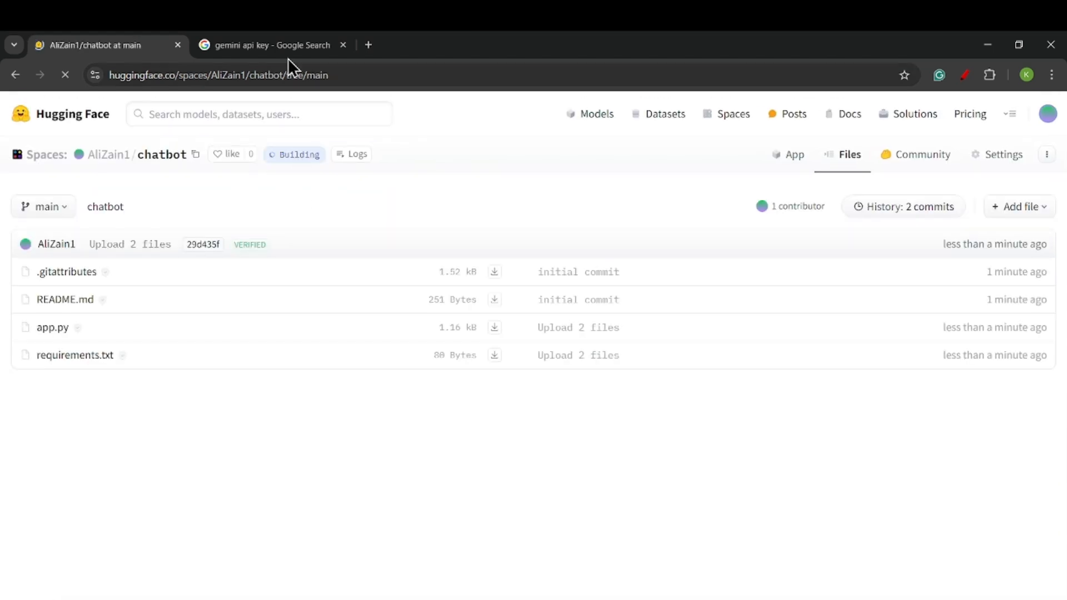
Step: Open the 'Get an API key | Gemini API' result from the Google search tab
click(273, 45)
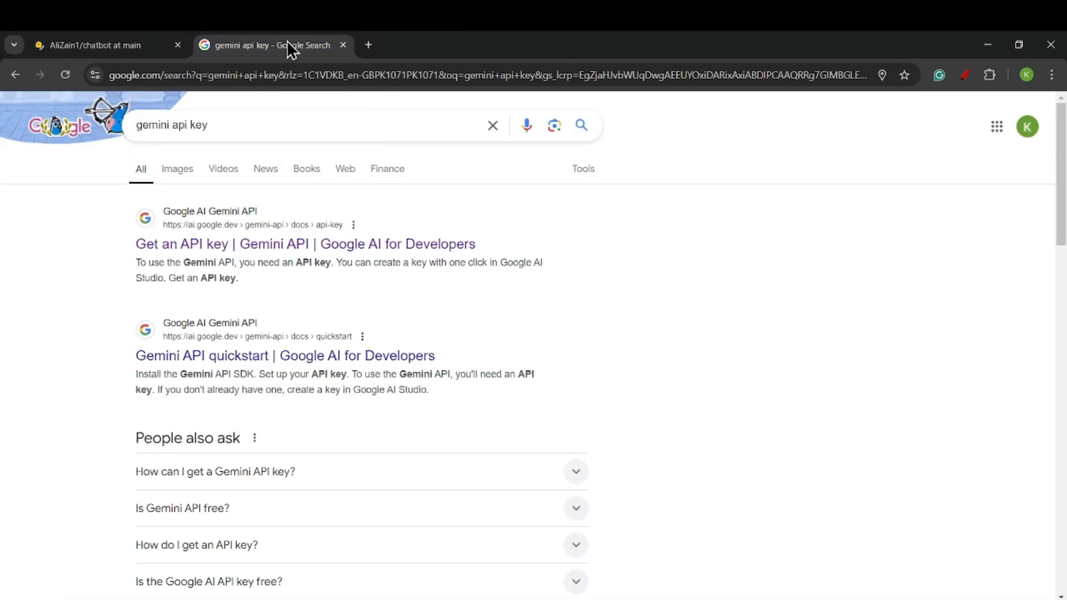
mouse_move(367, 298)
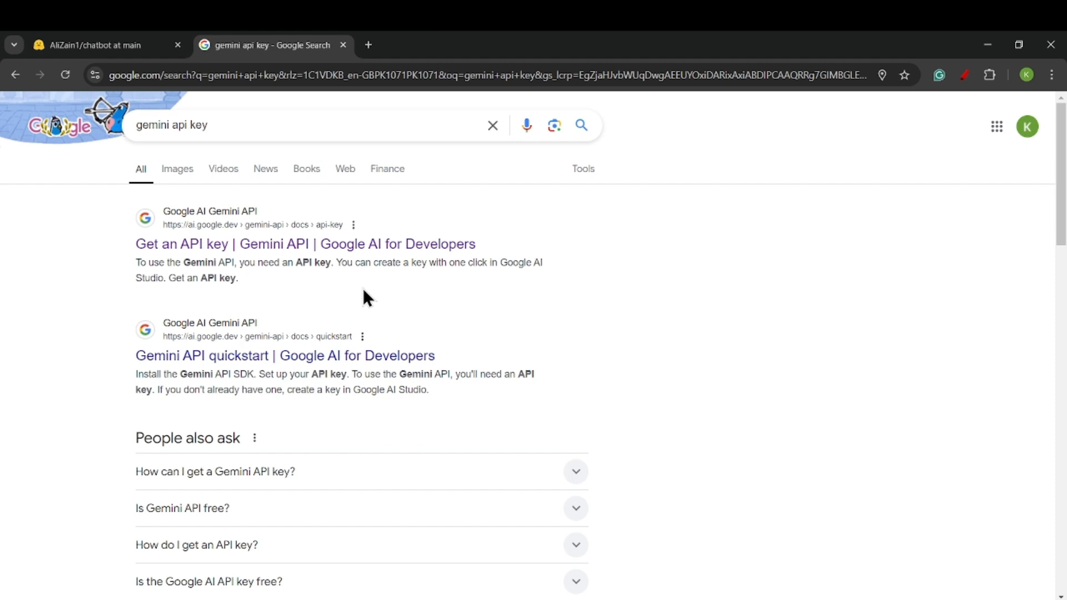
mouse_move(225, 246)
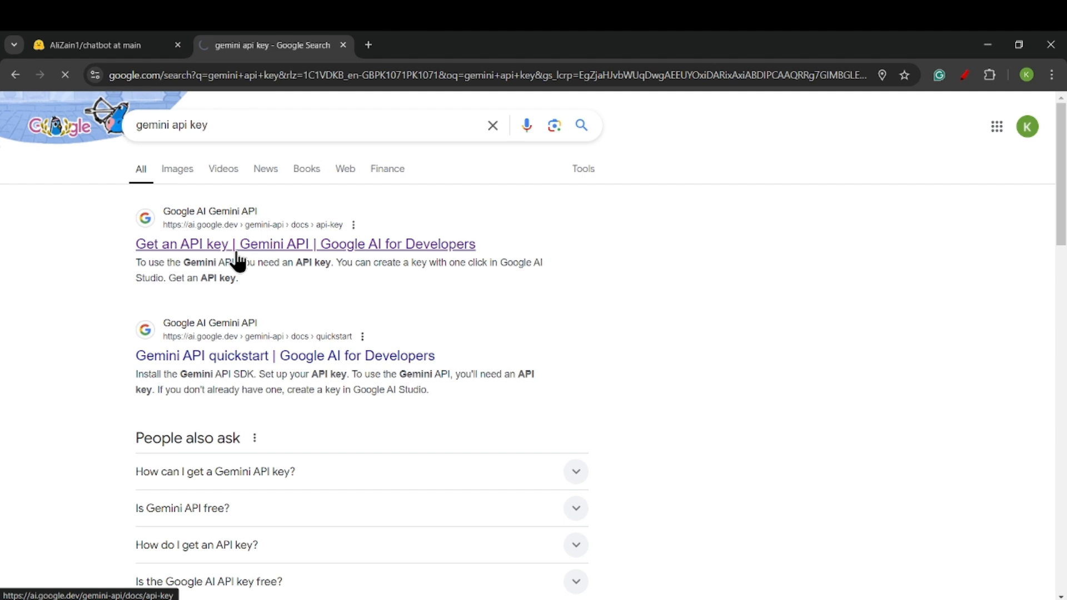
click(305, 243)
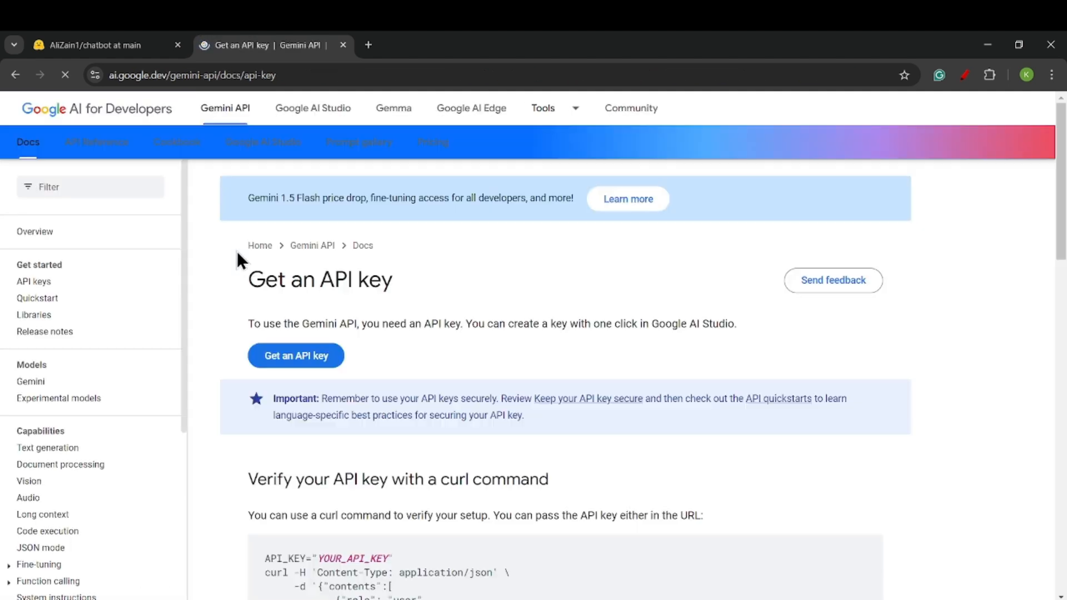
Step: Follow 'Get an API key' to Google AI Studio's API keys page
click(295, 355)
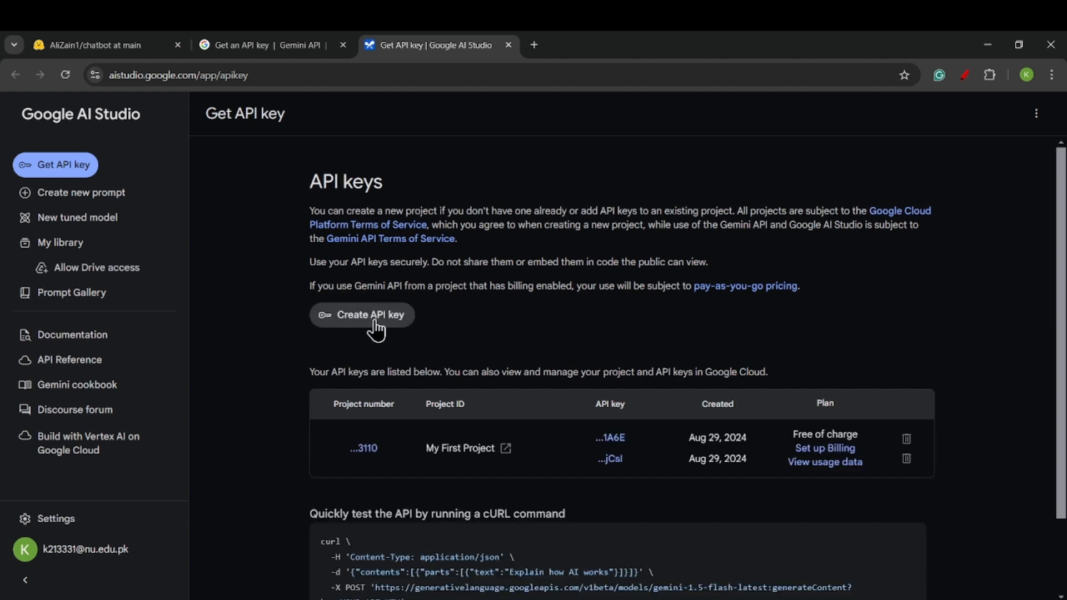
mouse_move(598, 443)
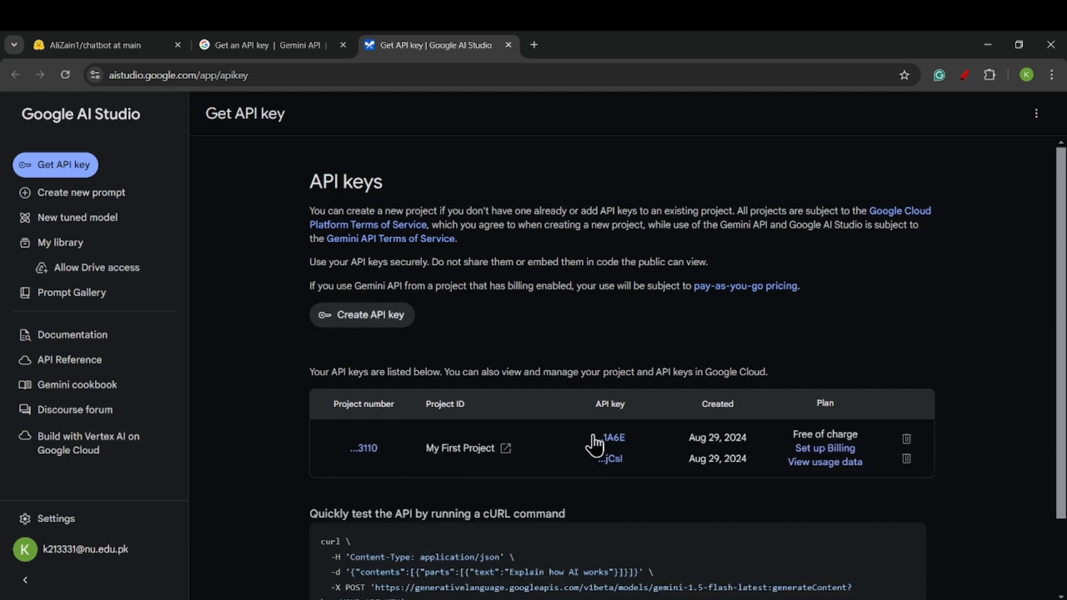
mouse_move(269, 45)
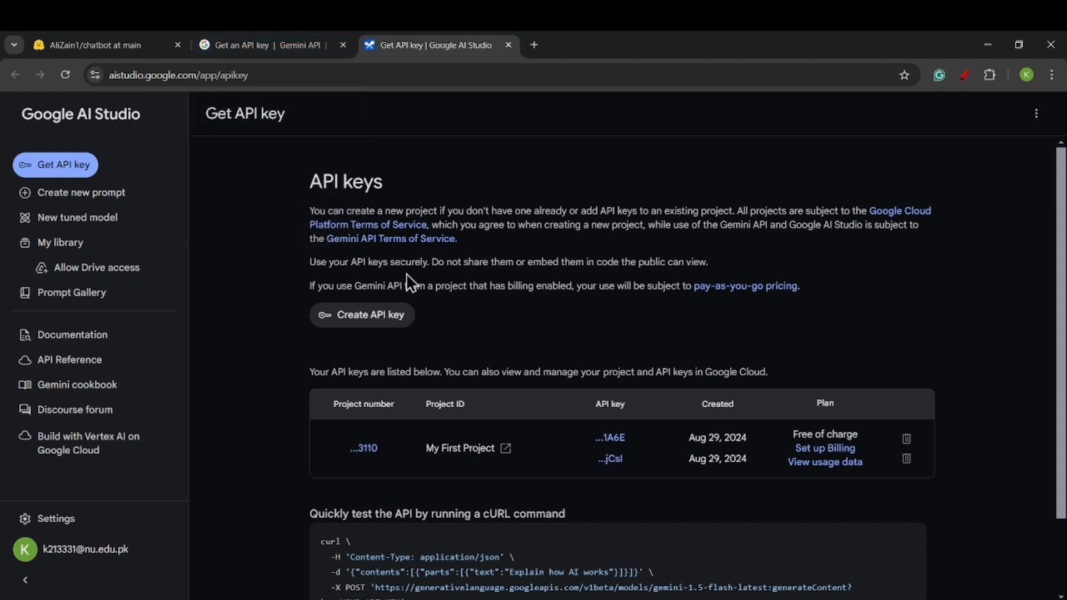
Step: Open the chatbot Space's settings and add a new secret named GOOGLE_API_KEY
click(95, 45)
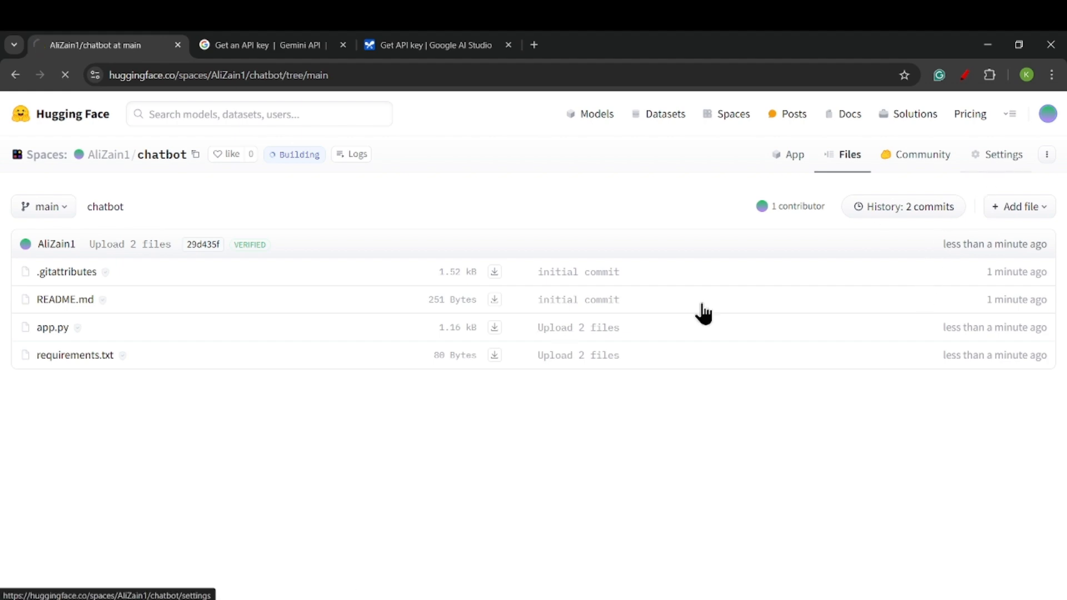
click(1001, 155)
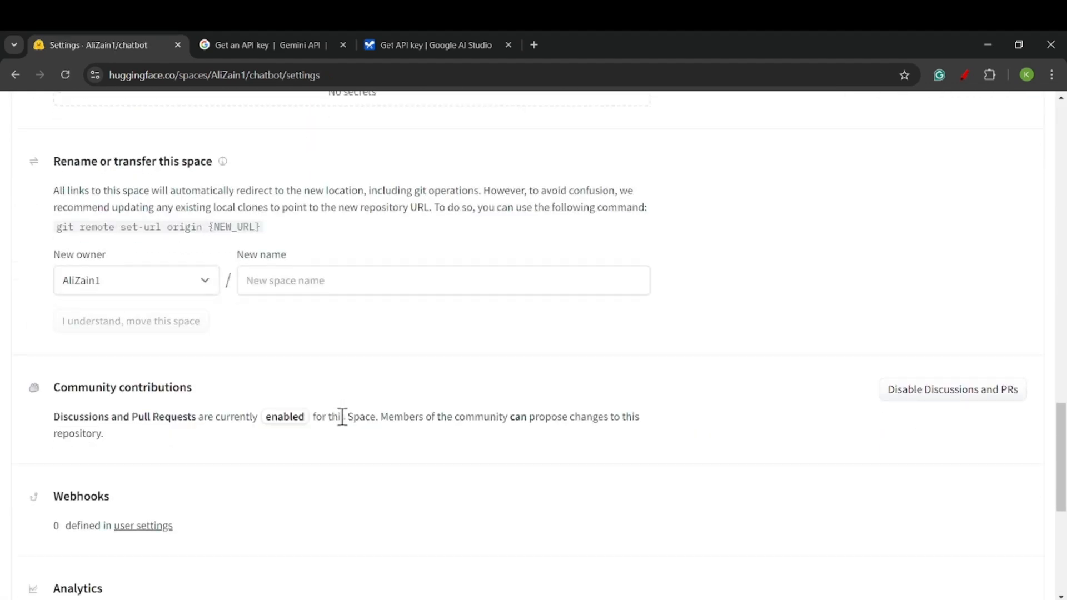
scroll(up, 3)
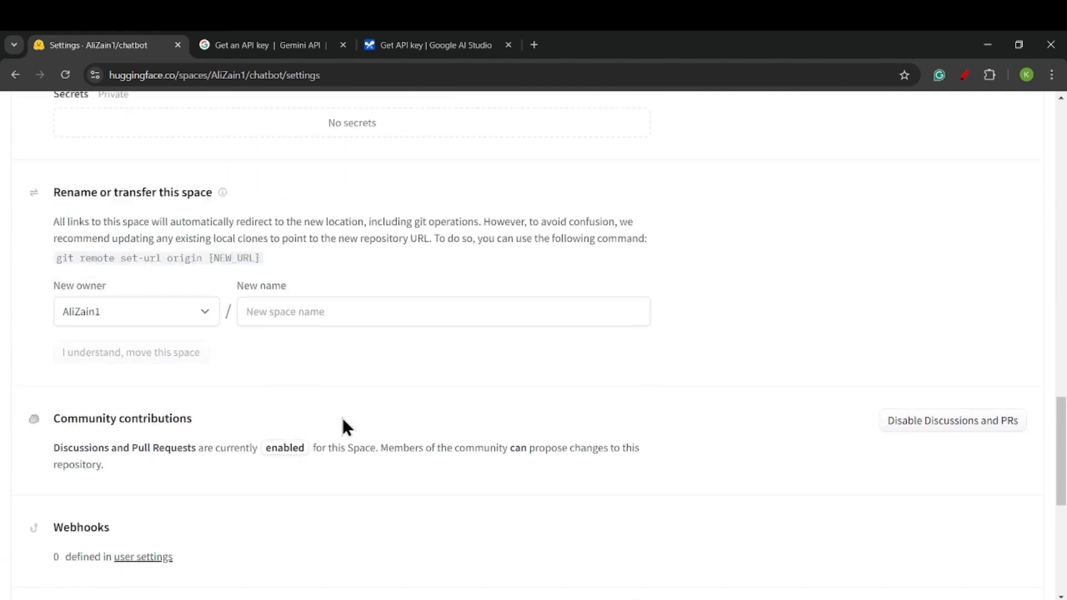
scroll(up, 3)
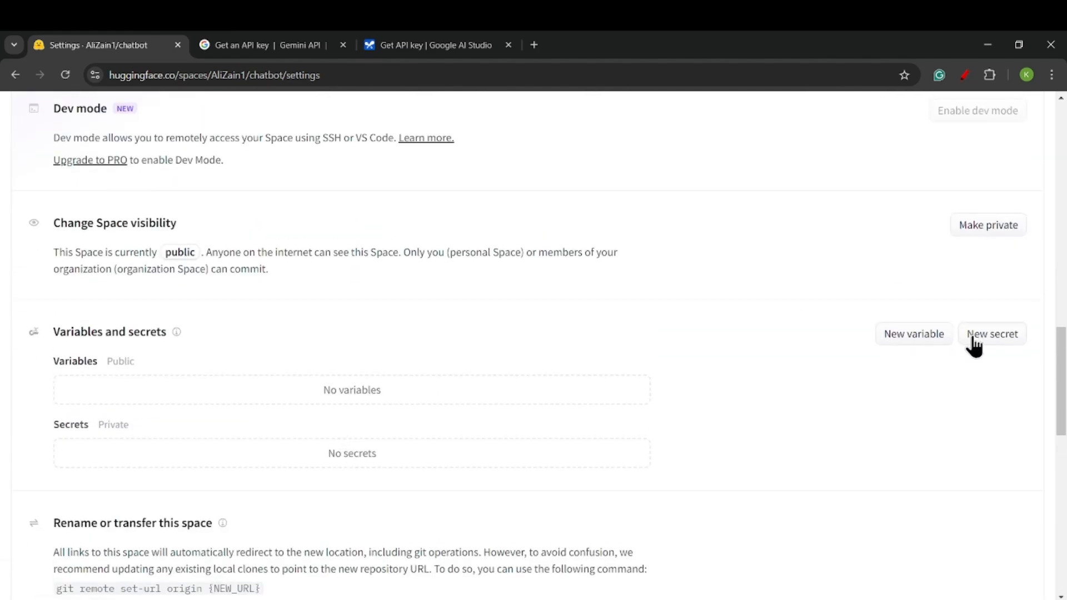
click(991, 333)
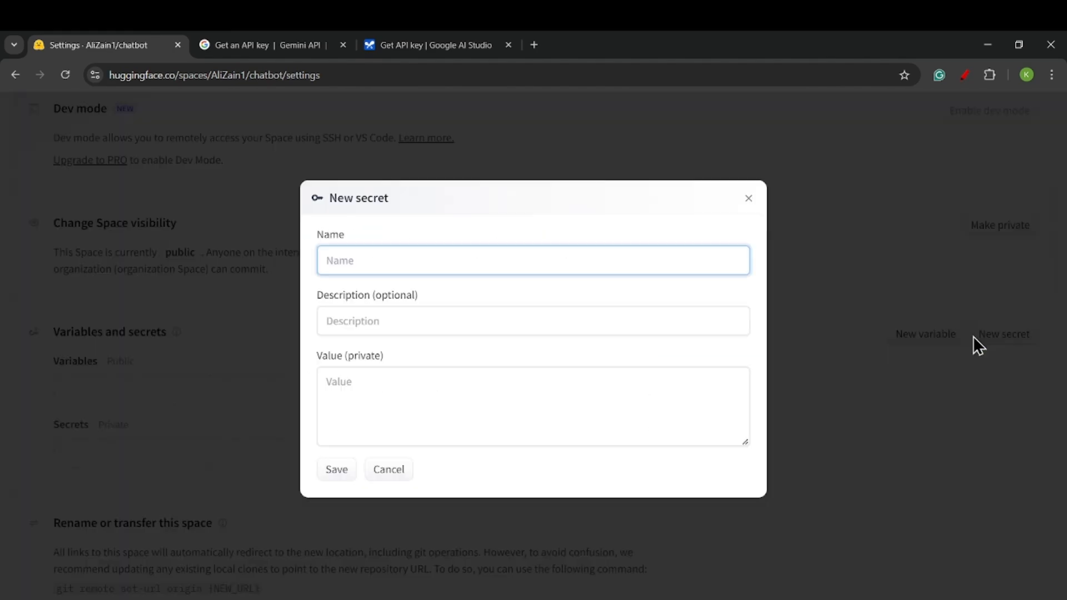
mouse_move(554, 293)
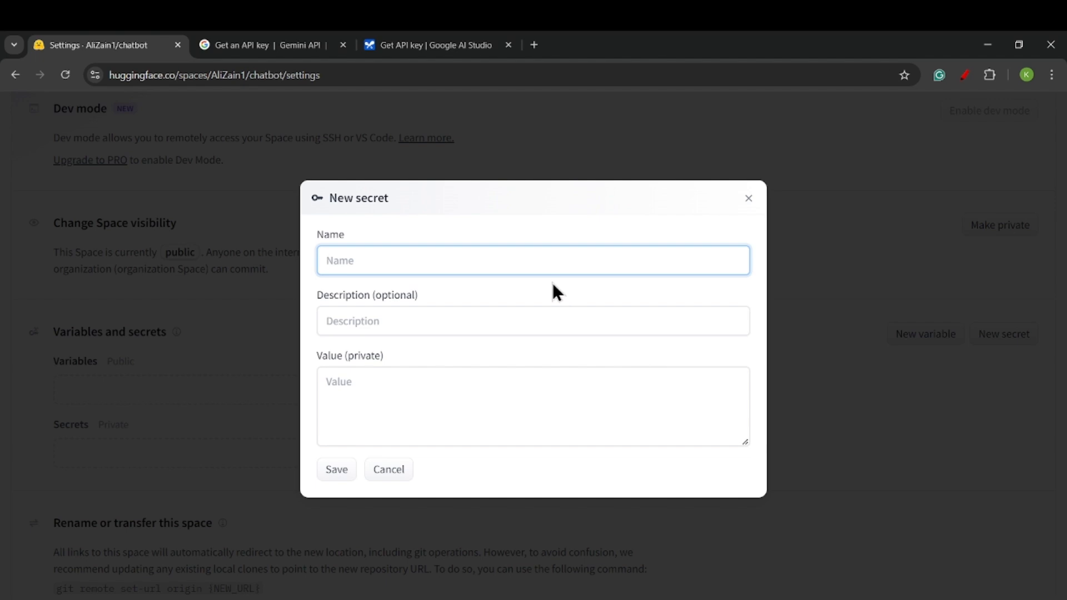
text(GOOGLE)
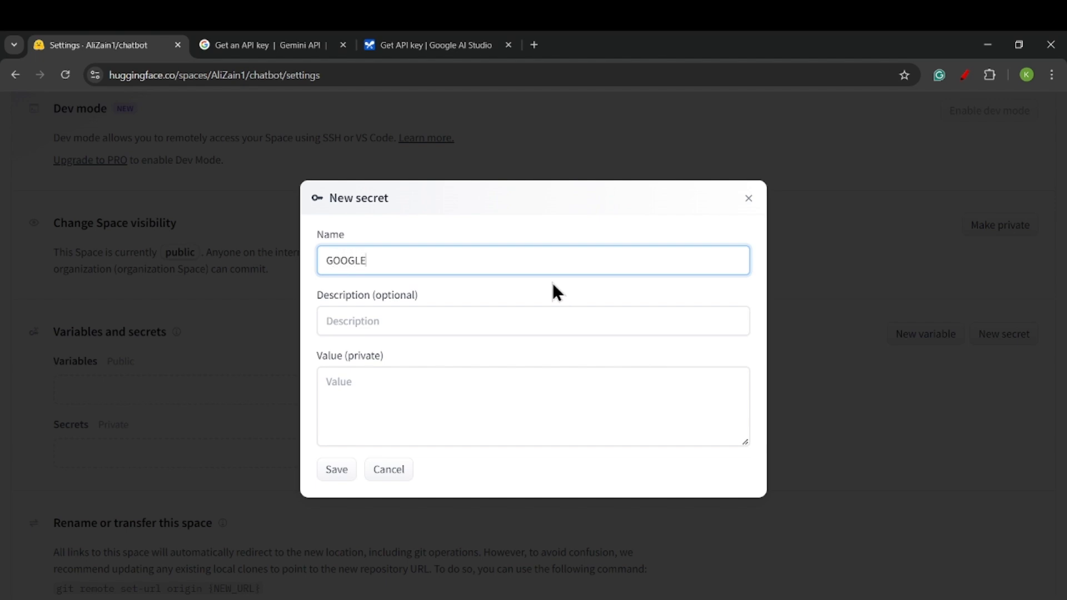
text(_API_)
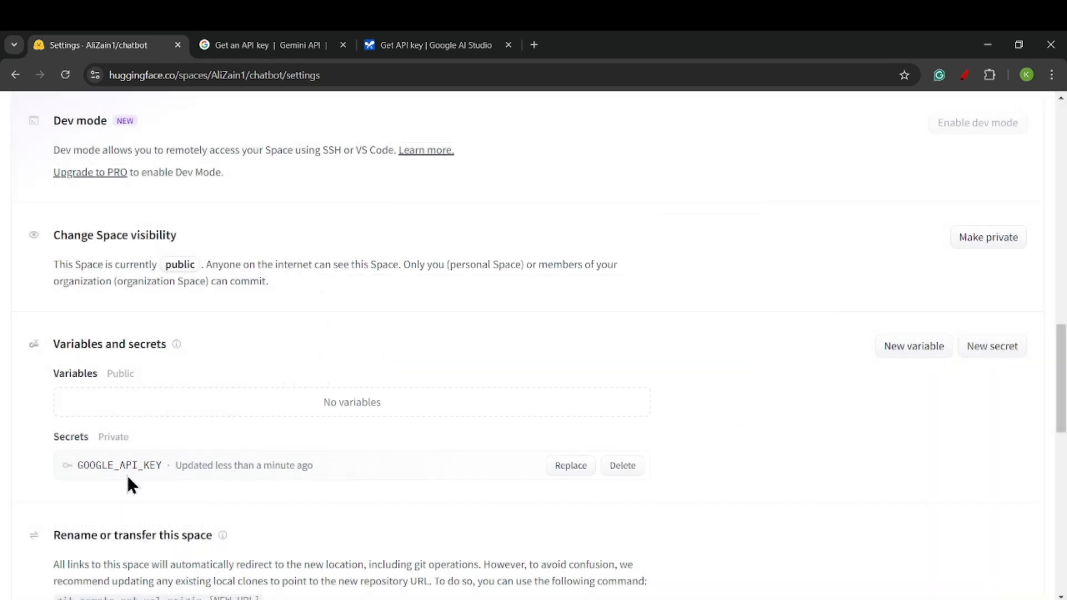
Step: Return to the chatbot Space's App page once it restarts
scroll(up, 3)
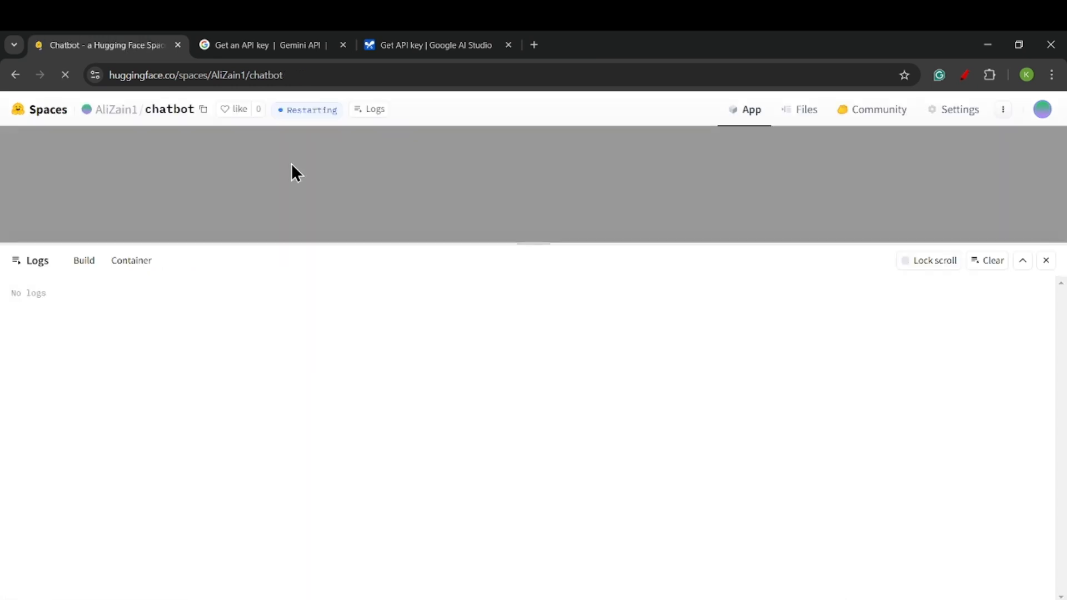
click(131, 261)
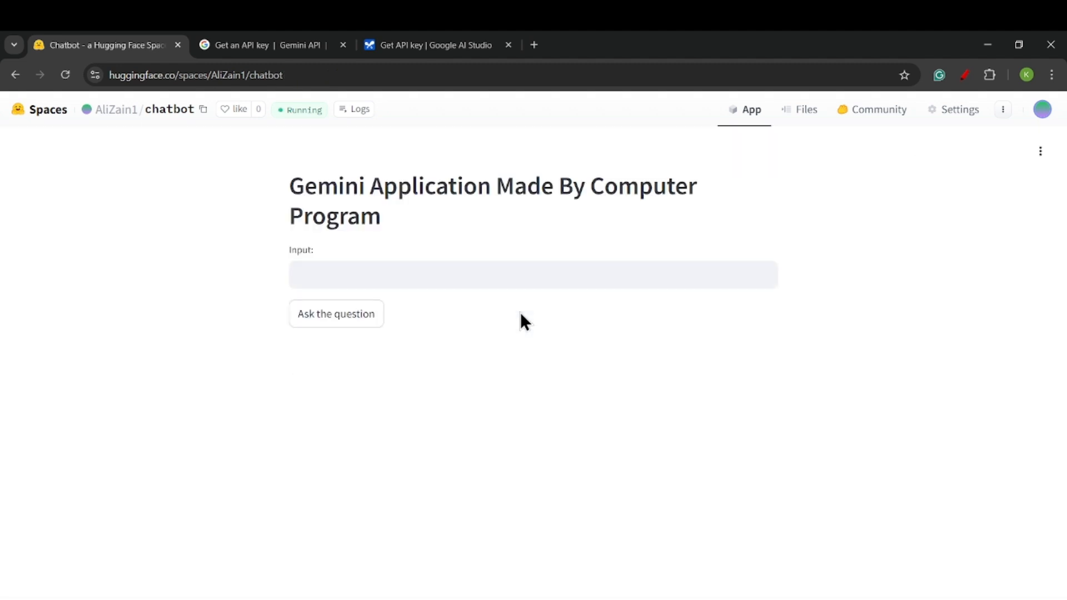
mouse_move(477, 302)
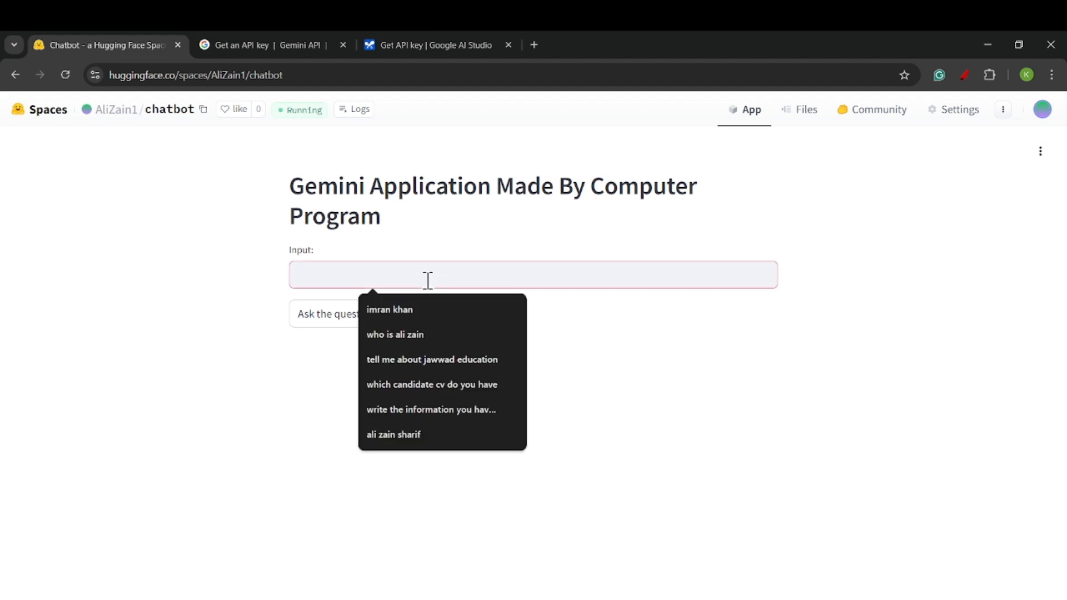
Step: Ask the deployed app 'introduce yourself' and view Gemini's answer
text(HELL)
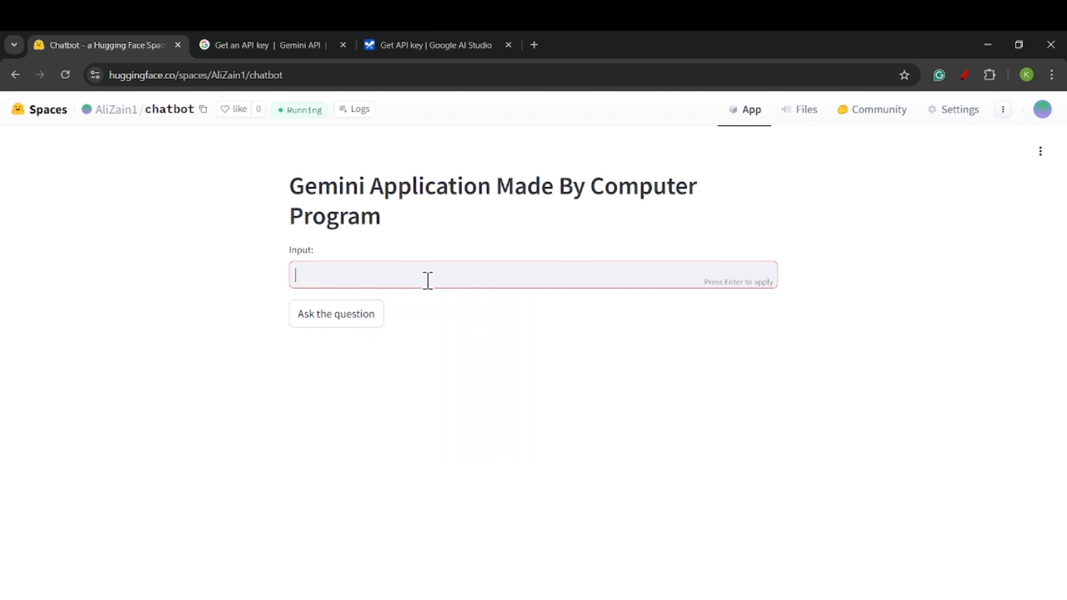
text(introduce)
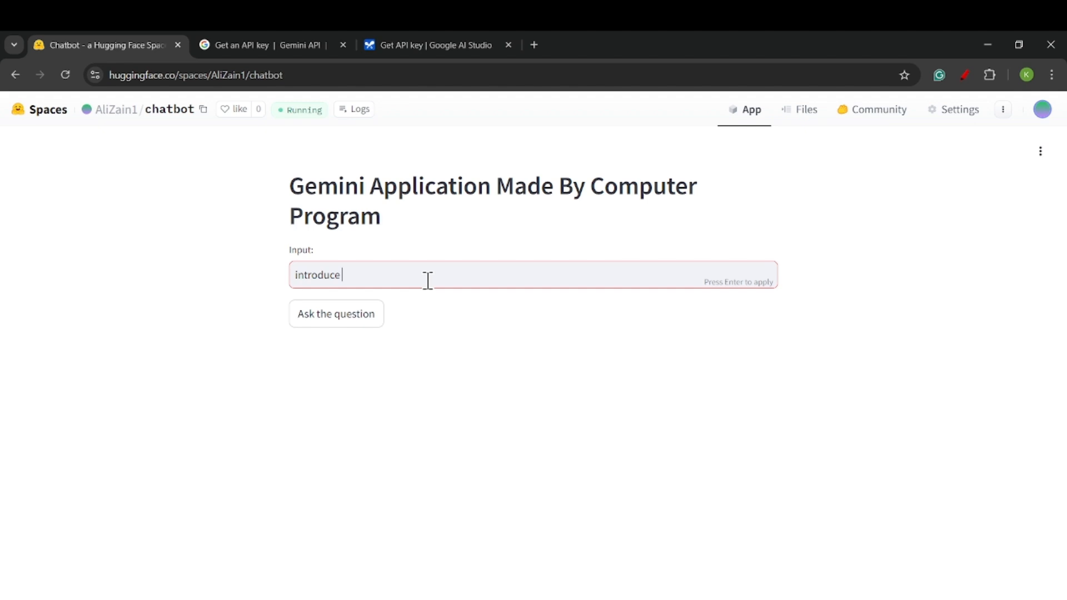
text(your)
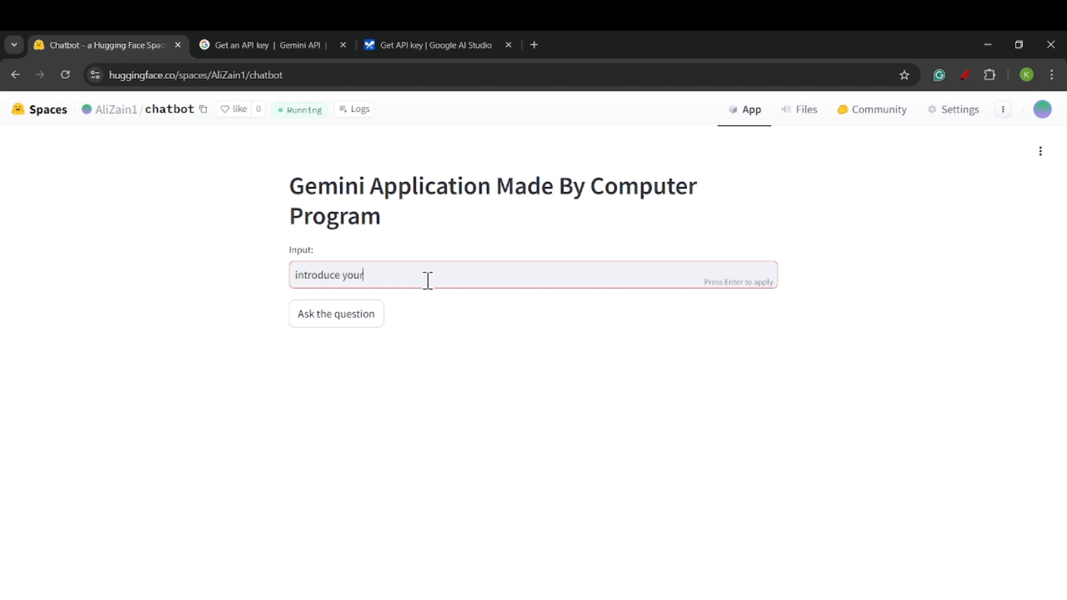
text(self)
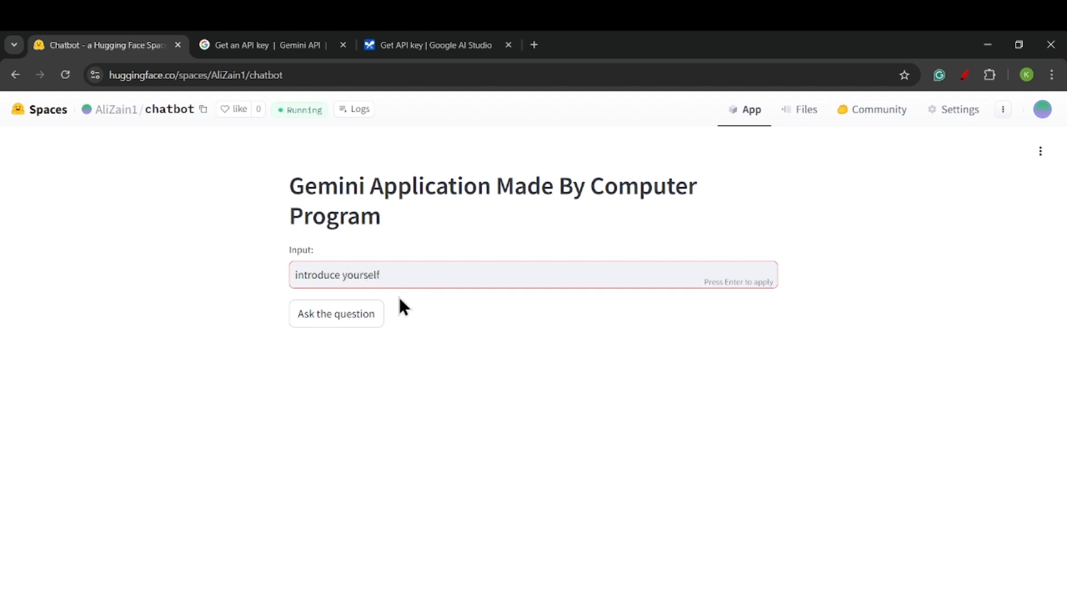
click(335, 314)
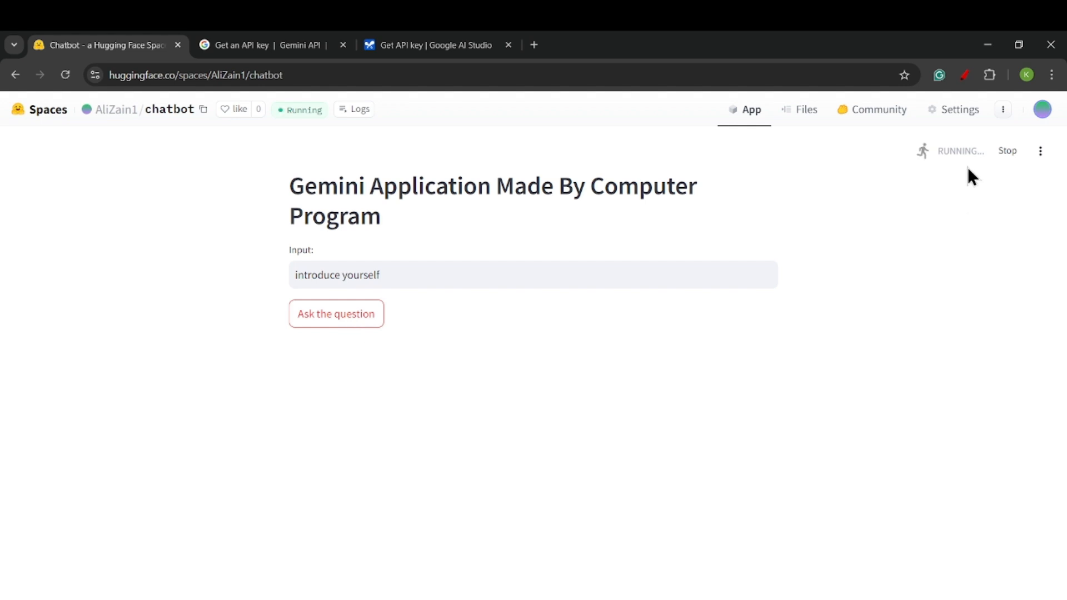
click(335, 313)
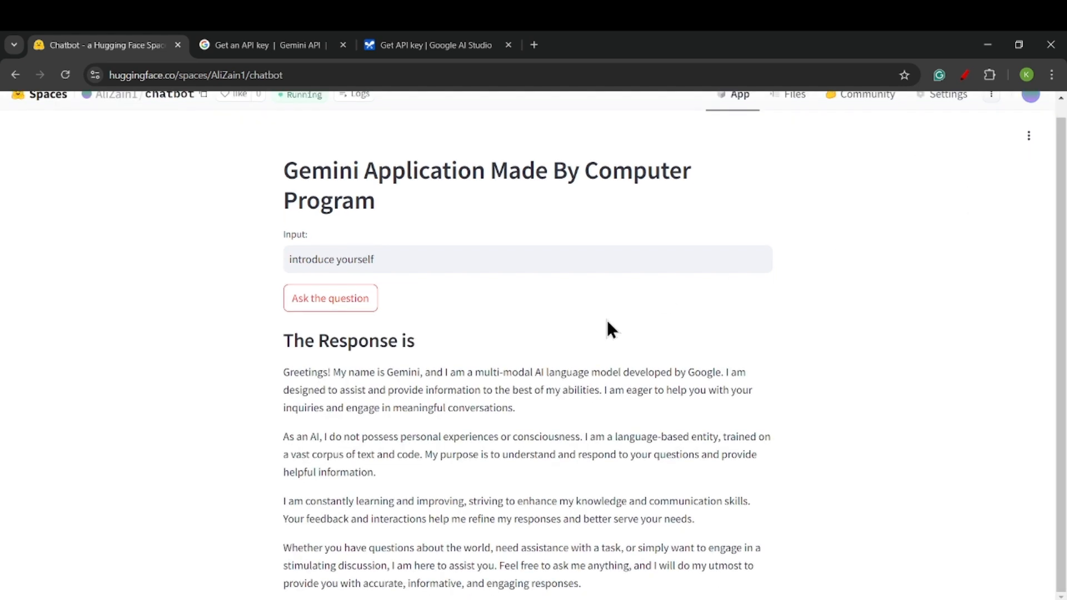
mouse_move(508, 433)
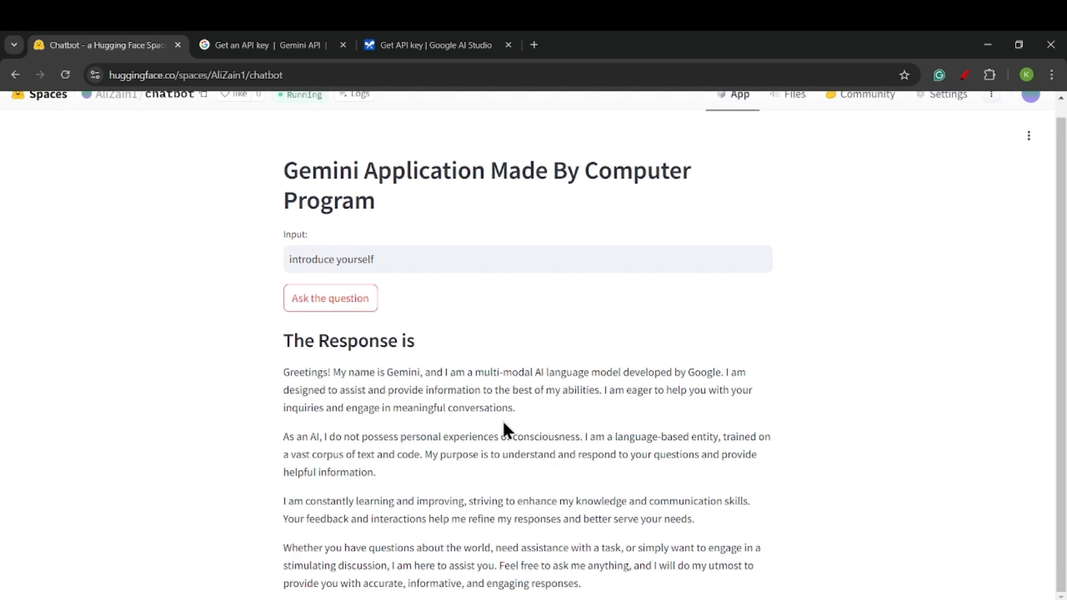
scroll(up, 3)
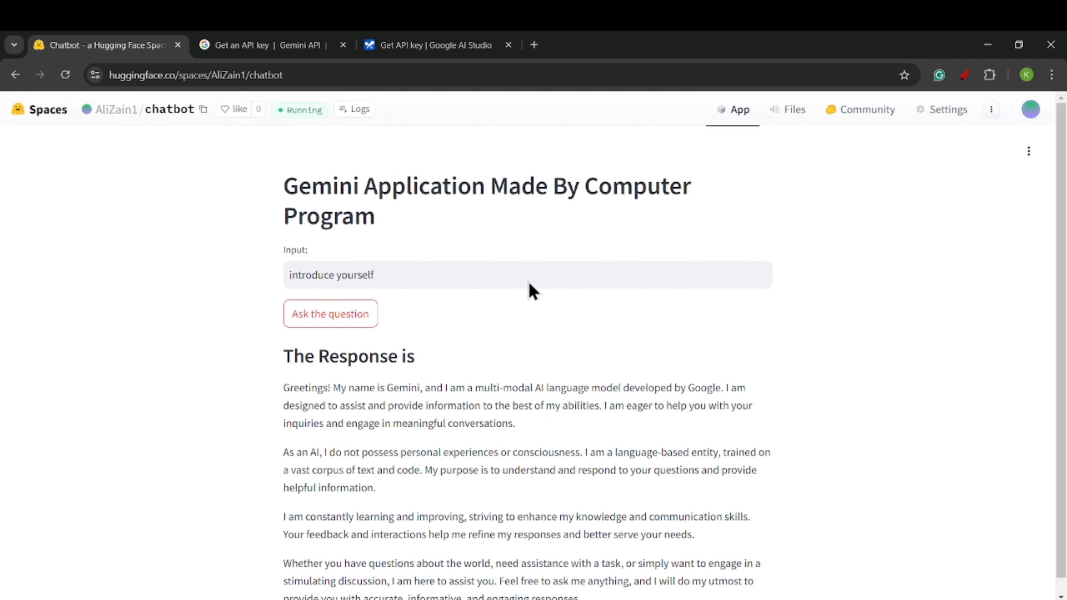
mouse_move(946, 109)
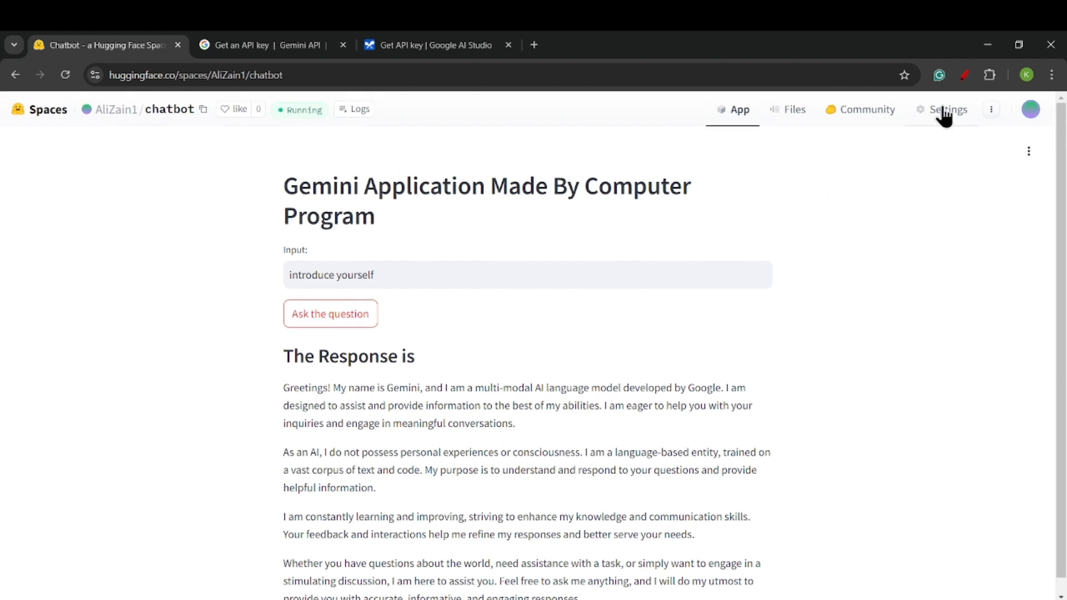
mouse_move(991, 110)
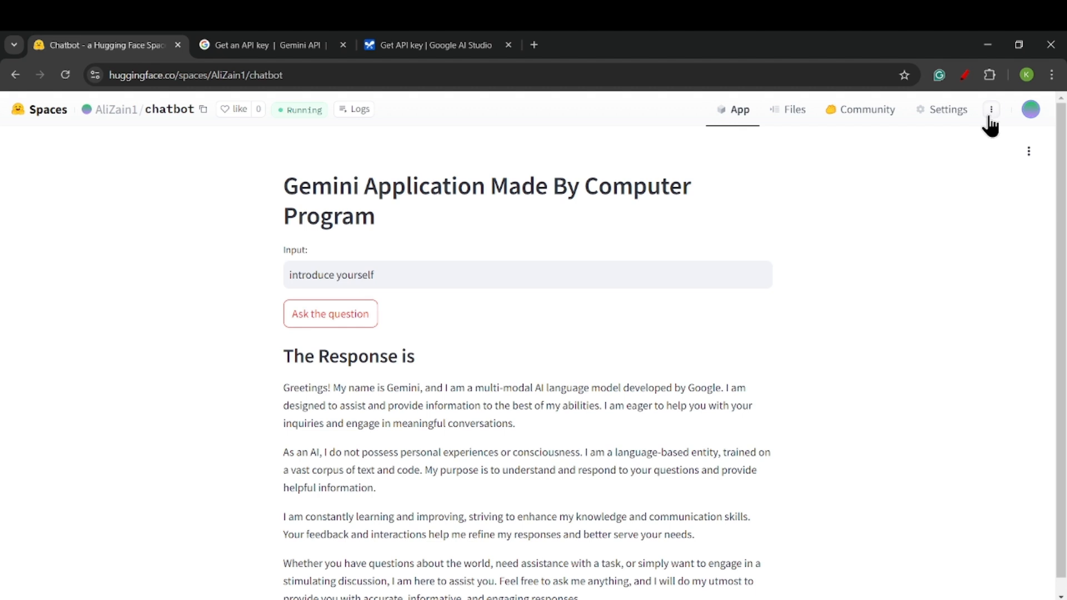
click(991, 109)
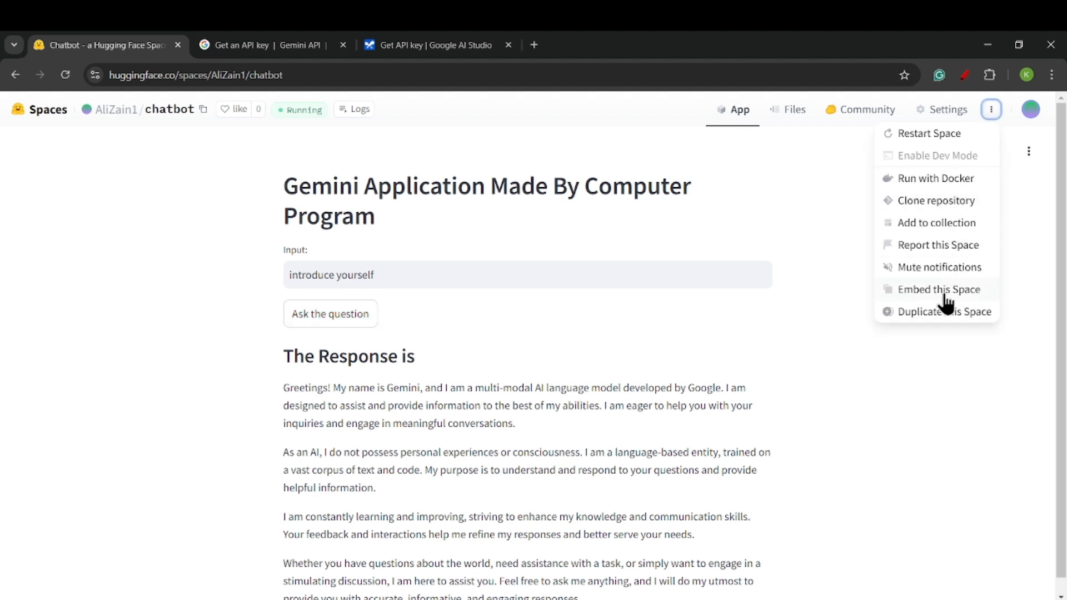
click(939, 289)
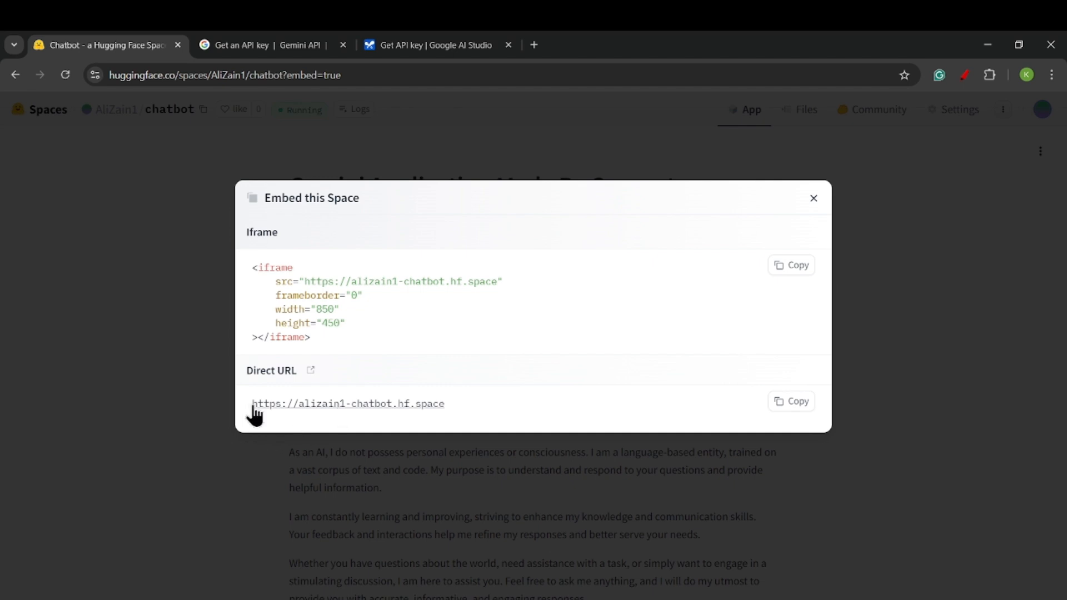
mouse_move(729, 438)
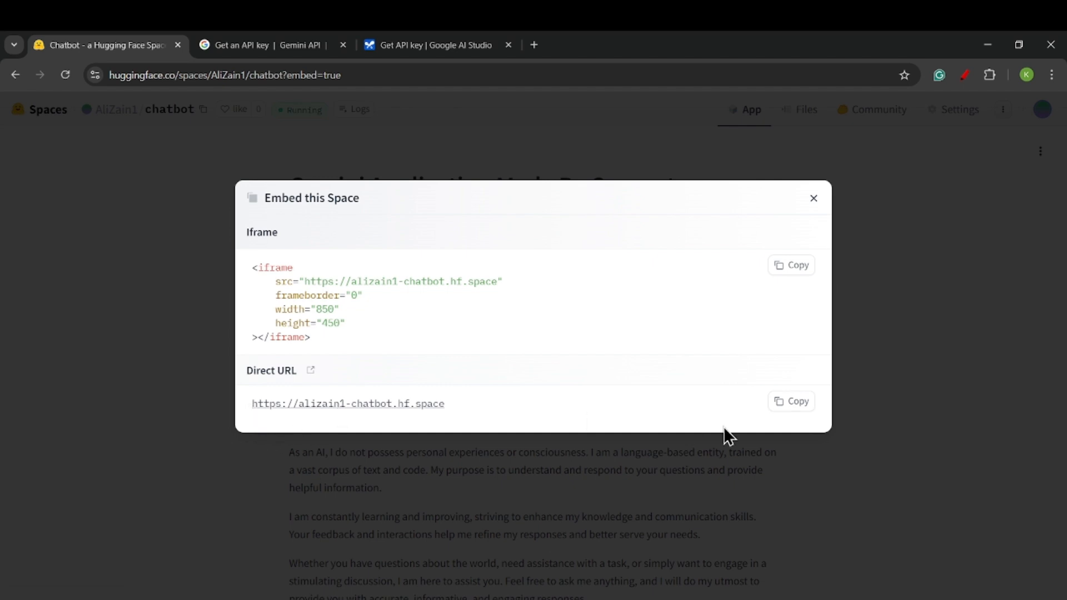
mouse_move(598, 419)
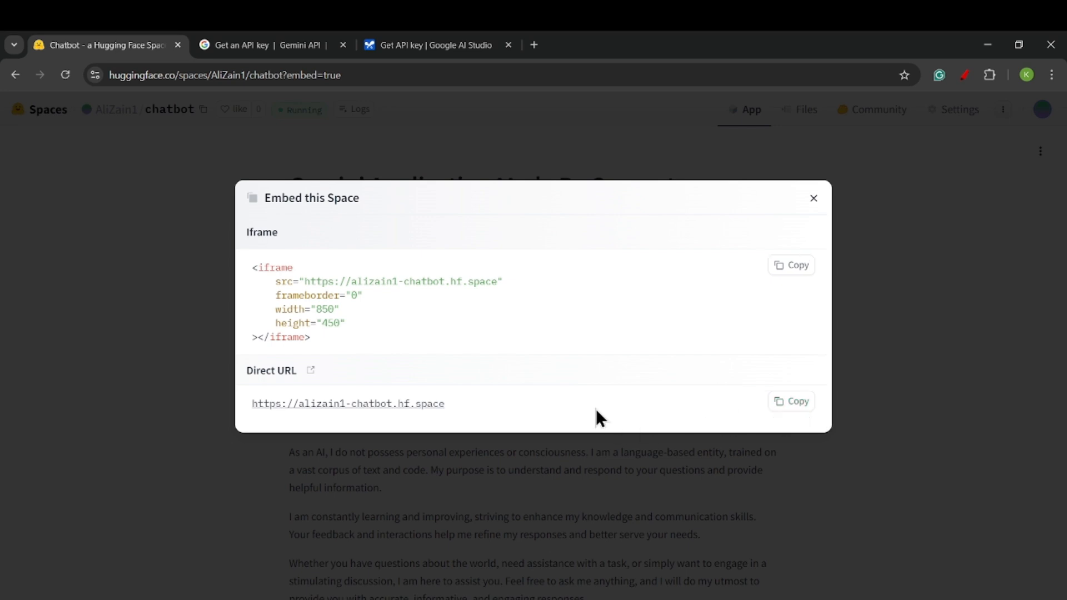
mouse_move(510, 409)
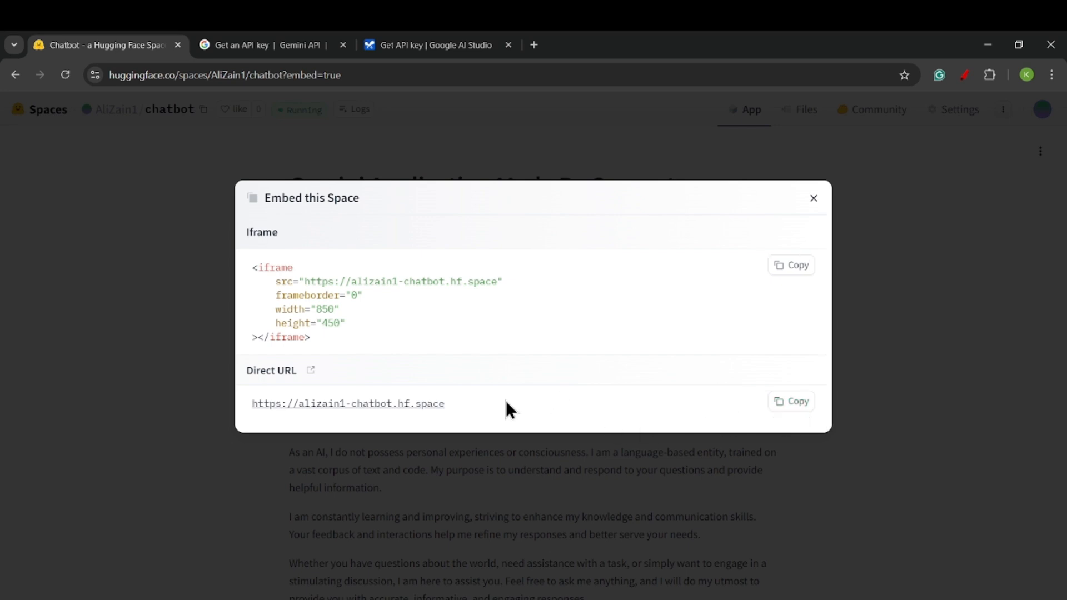
double_click(347, 403)
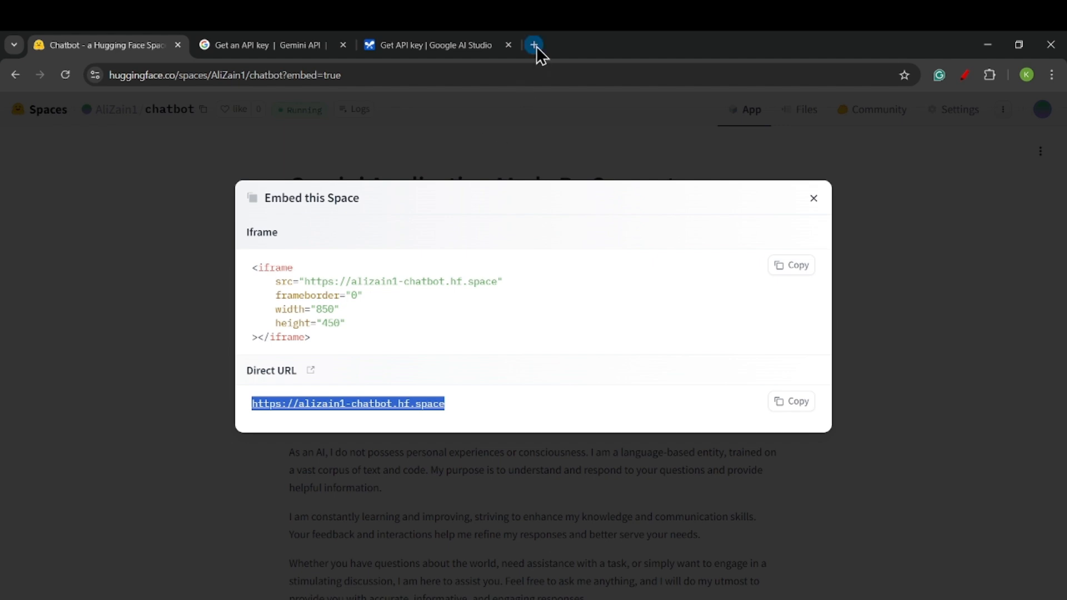
click(534, 45)
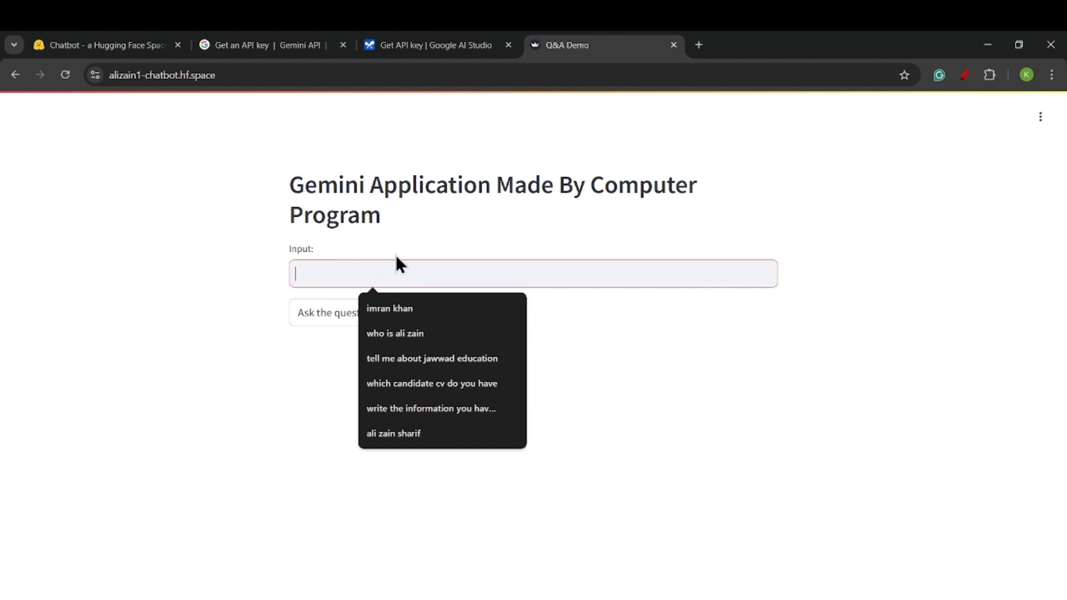
text(hello)
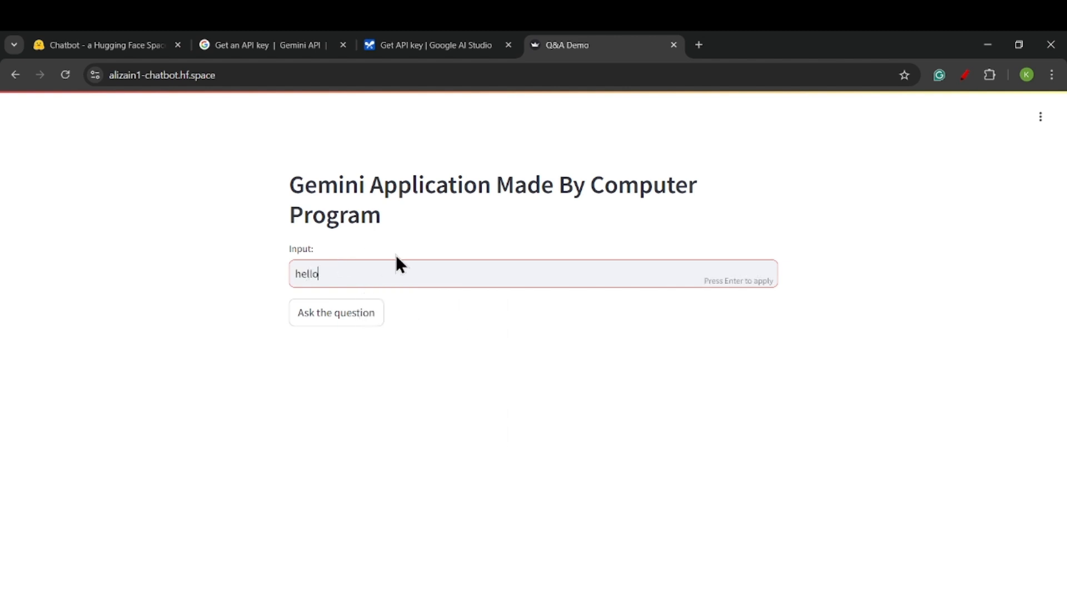
click(335, 312)
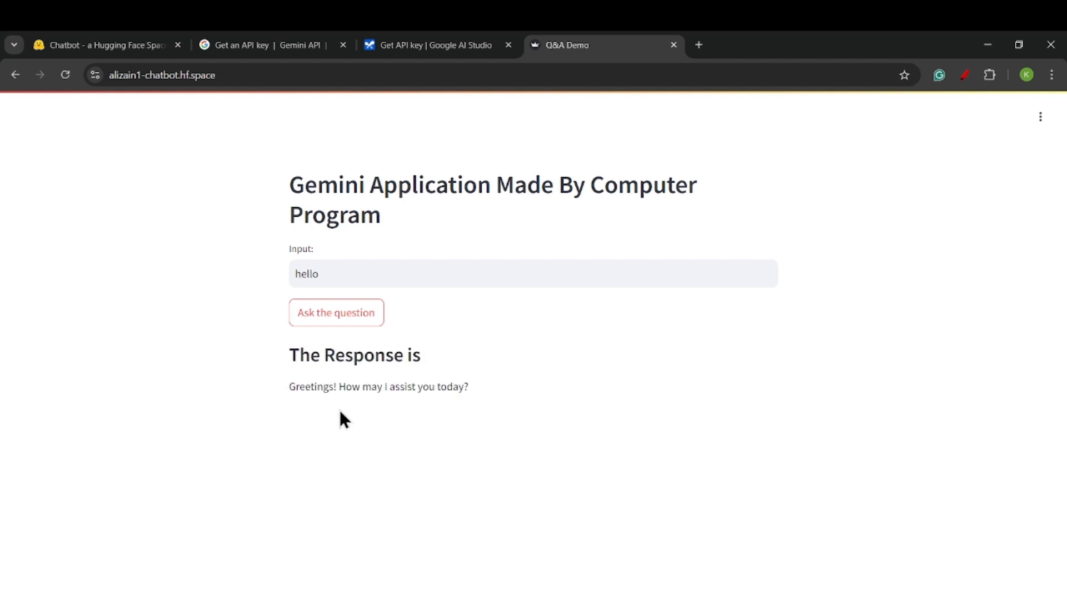
mouse_move(429, 393)
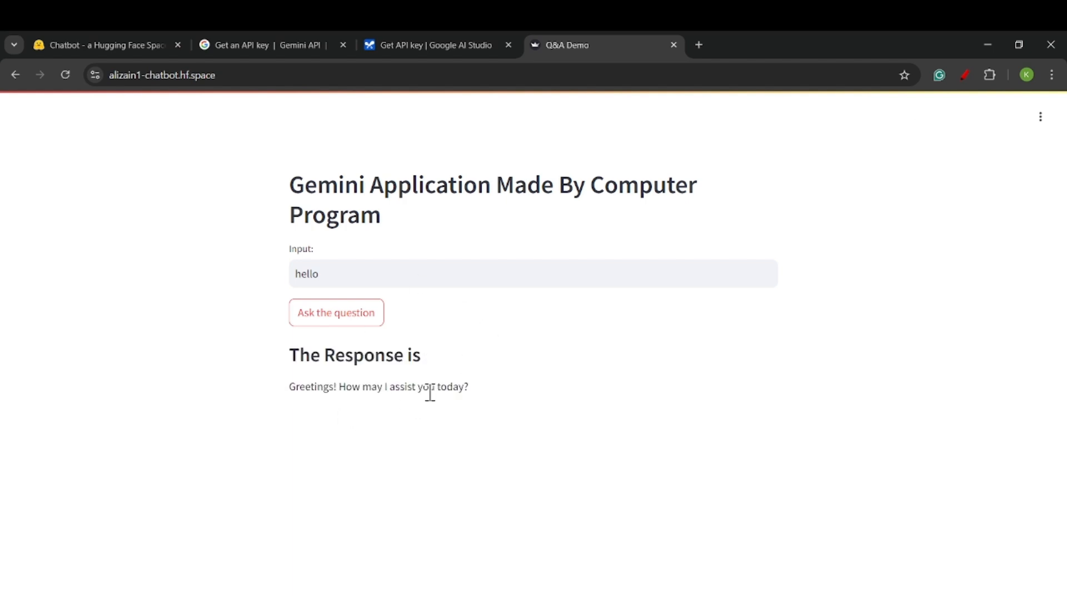
mouse_move(546, 470)
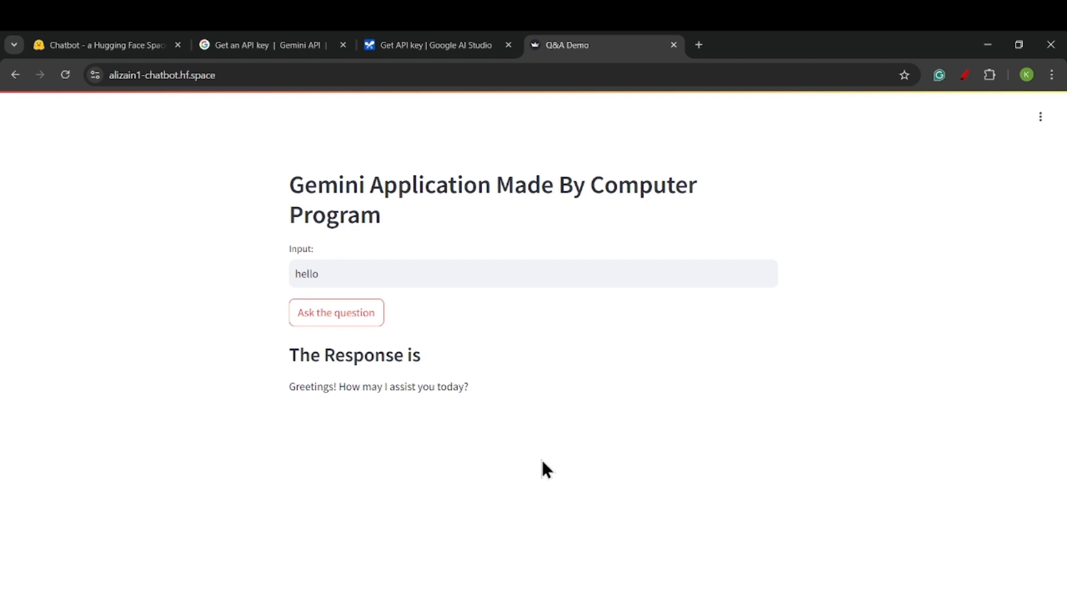
mouse_move(522, 401)
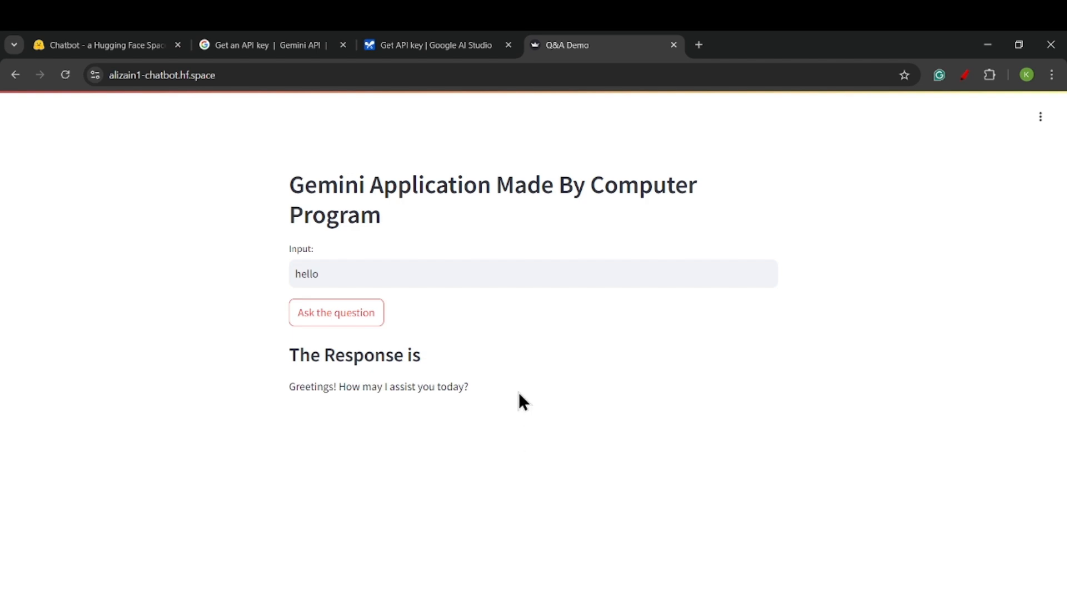
mouse_move(582, 514)
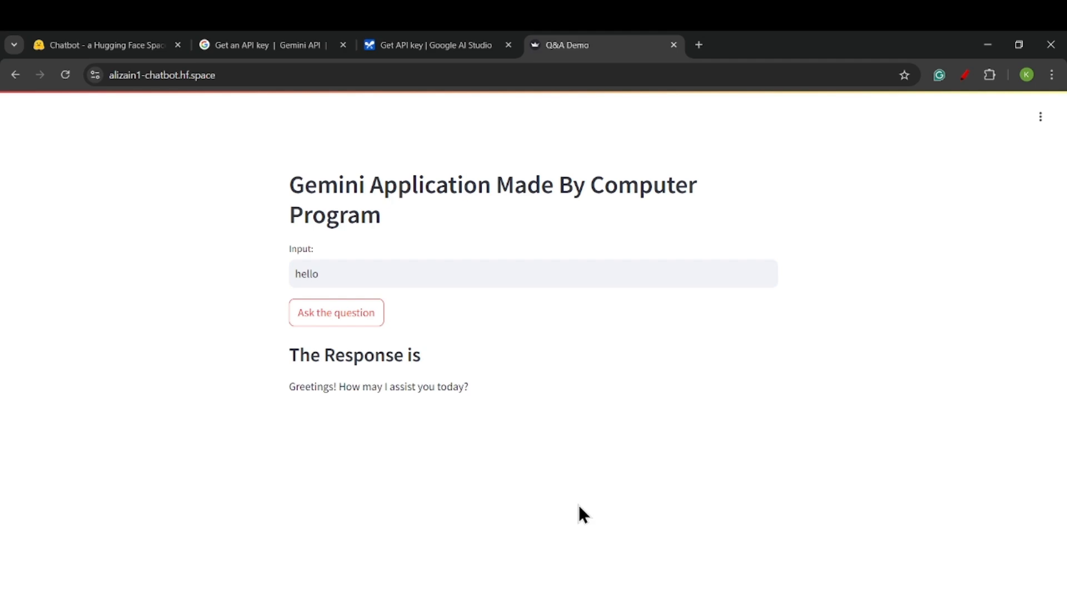
mouse_move(606, 558)
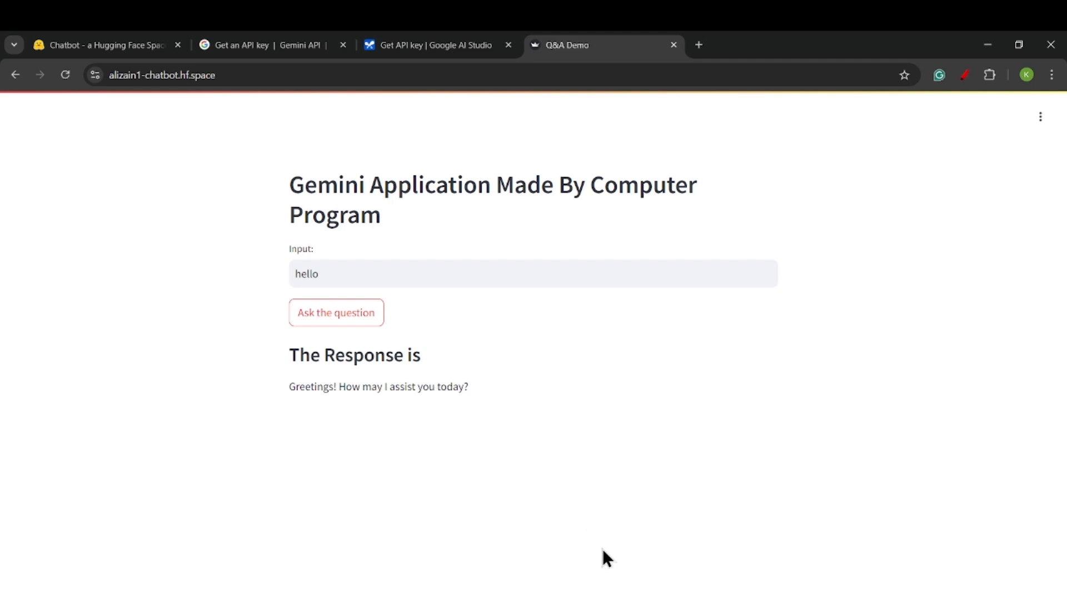